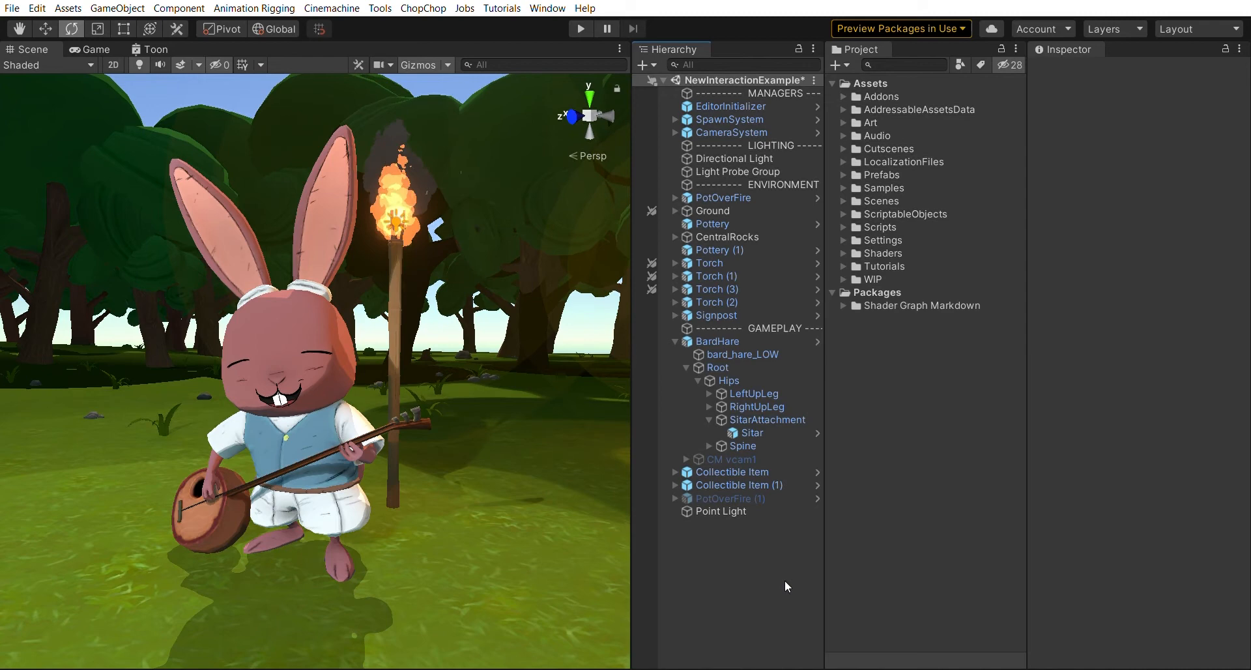
# Select bard_hare_LOW under BardHare and open its Bard Hare material's Toon shader for editing
pyautogui.click(716, 341)
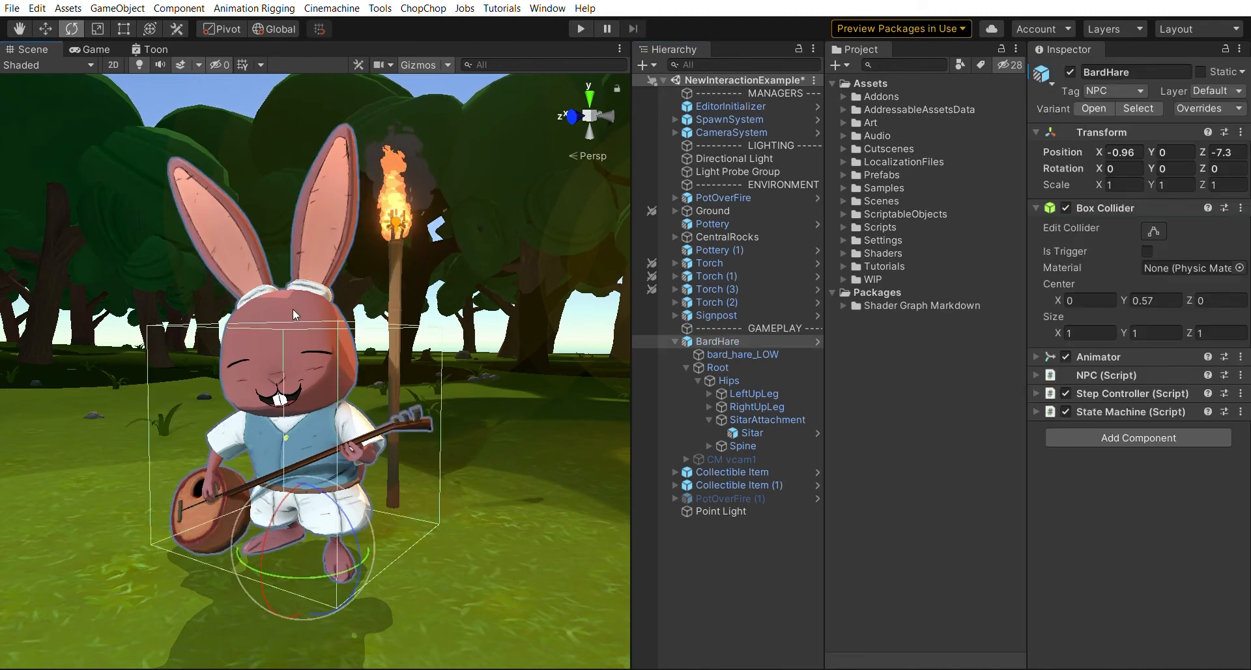
pyautogui.click(741, 354)
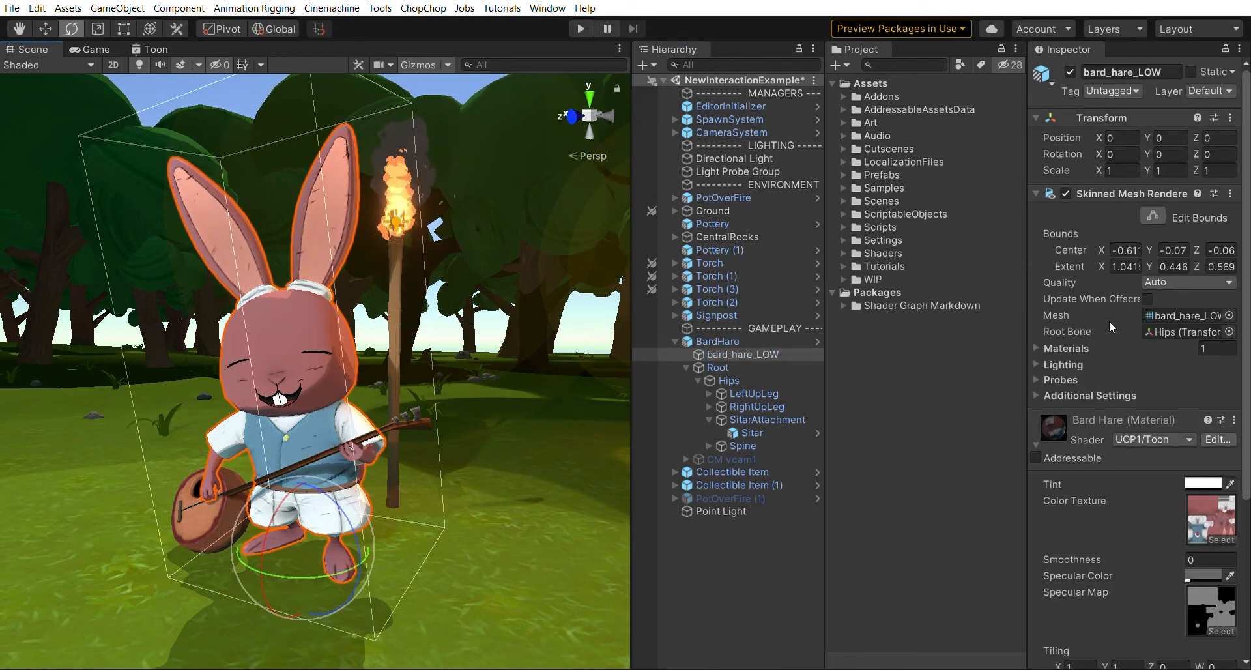
pyautogui.scroll(-3)
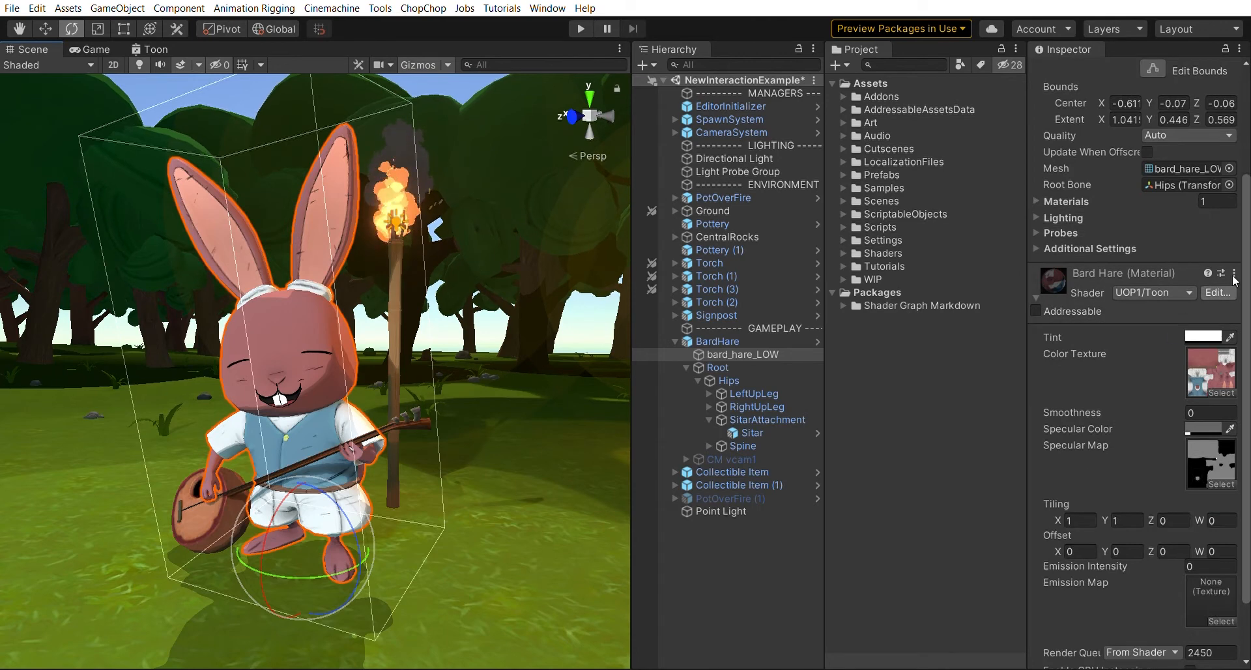
pyautogui.click(1215, 293)
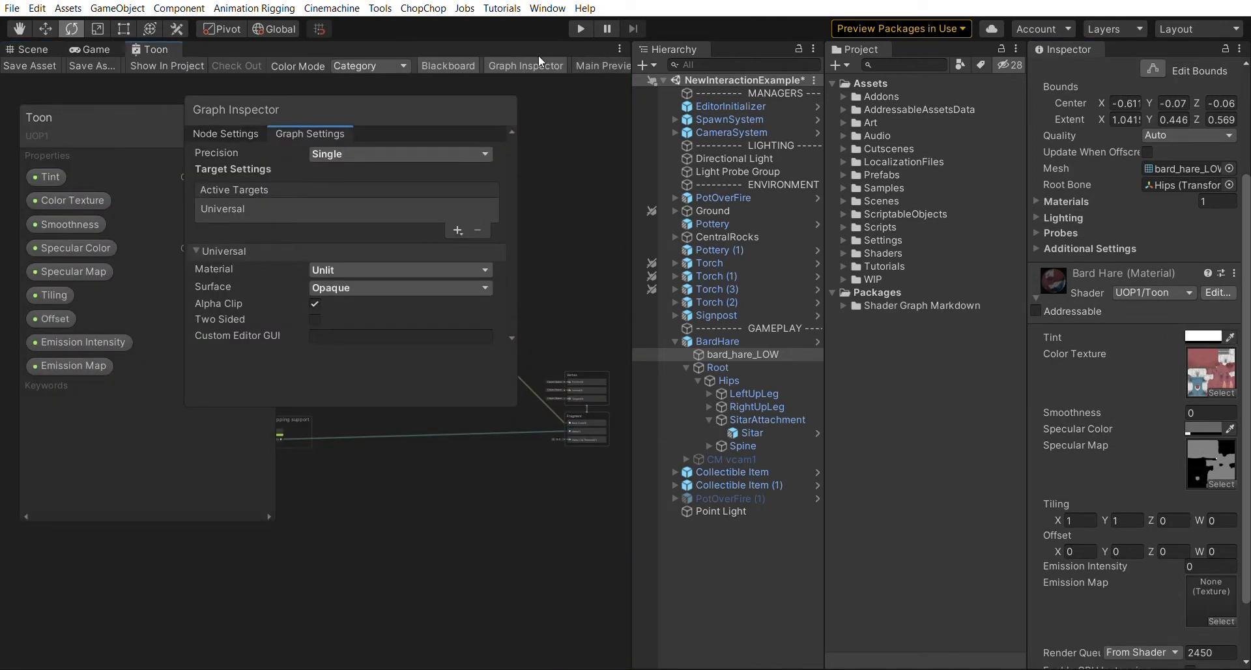
# Close the Graph Inspector and review the exposed properties against the material
pyautogui.click(525, 65)
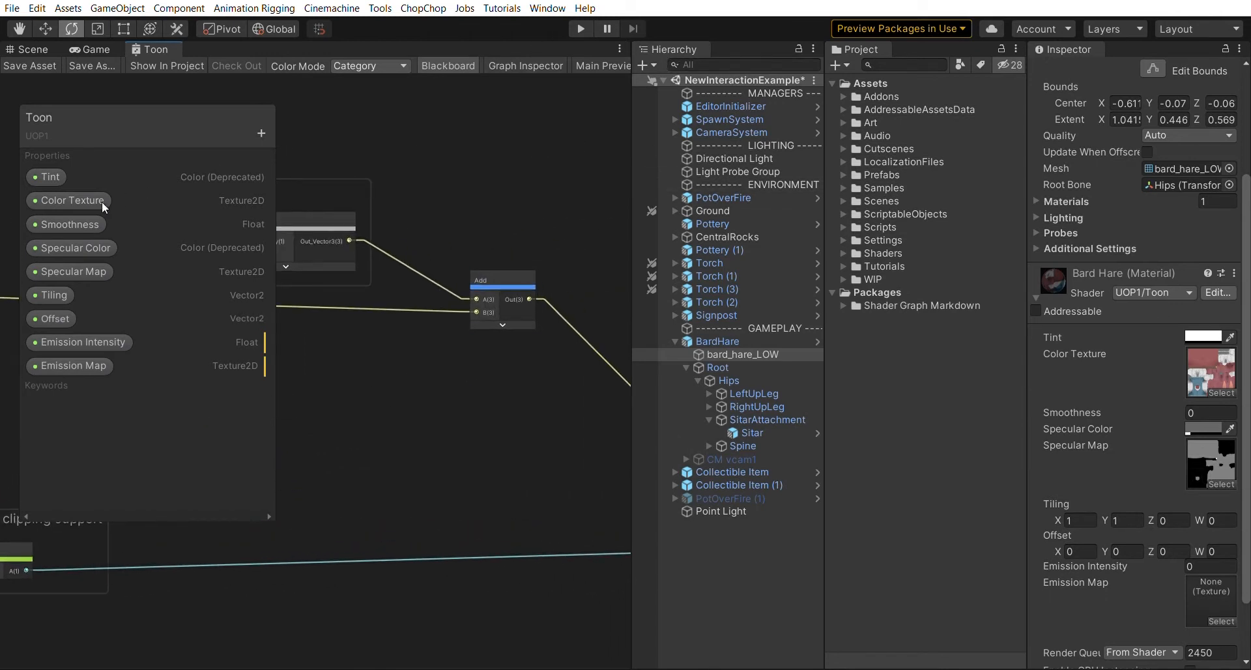
pyautogui.moveTo(65, 376)
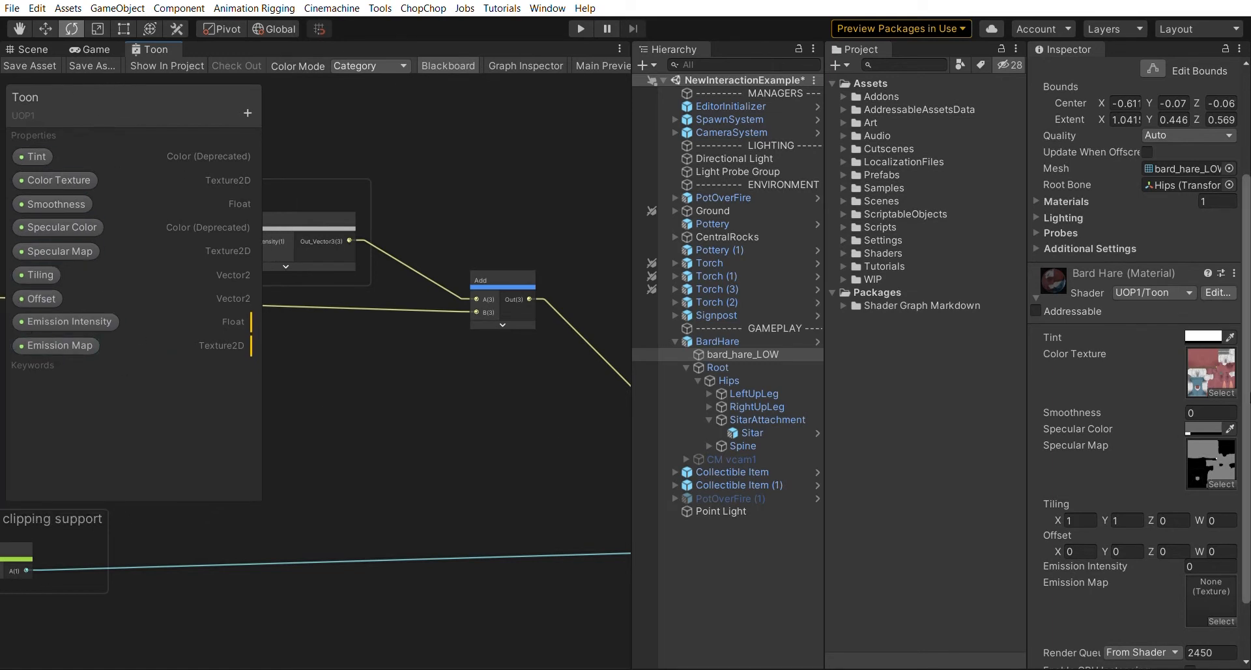
pyautogui.scroll(-3)
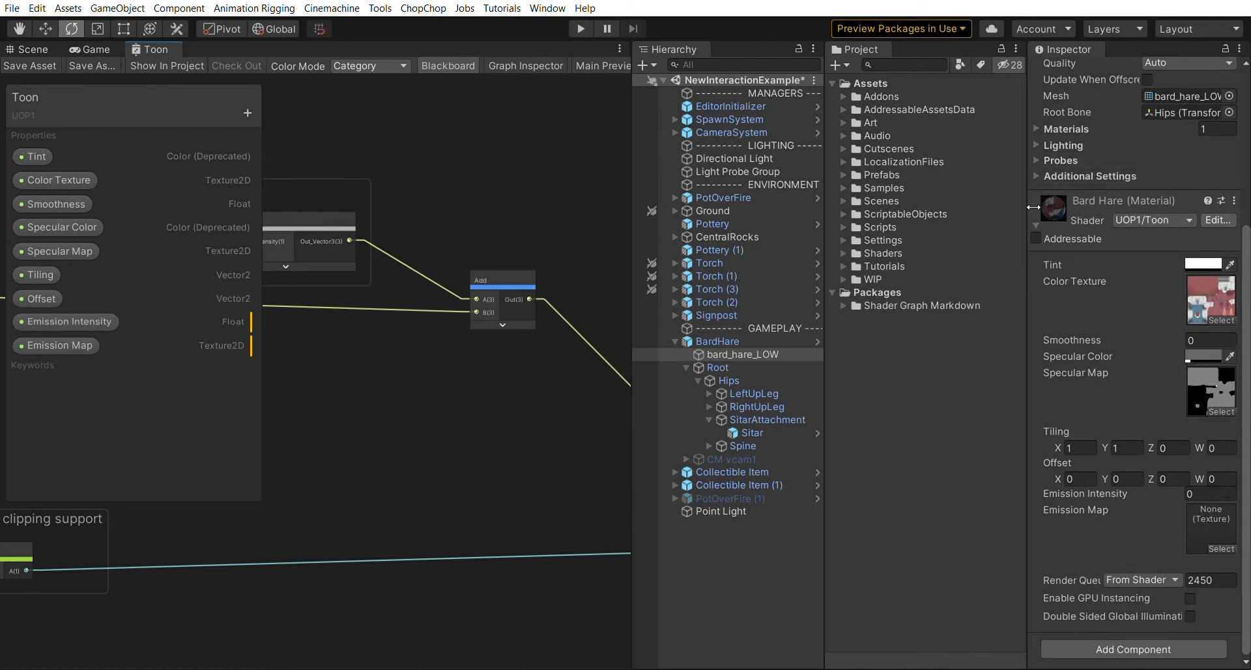
pyautogui.moveTo(1083, 562)
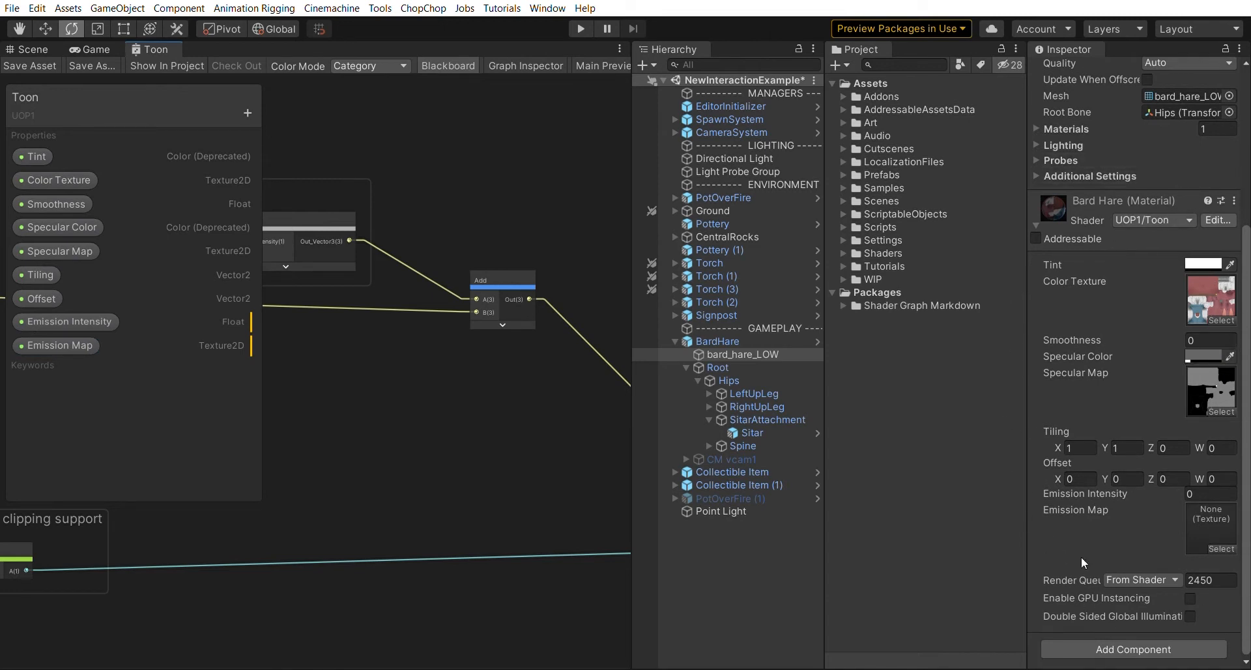
pyautogui.moveTo(1032, 402)
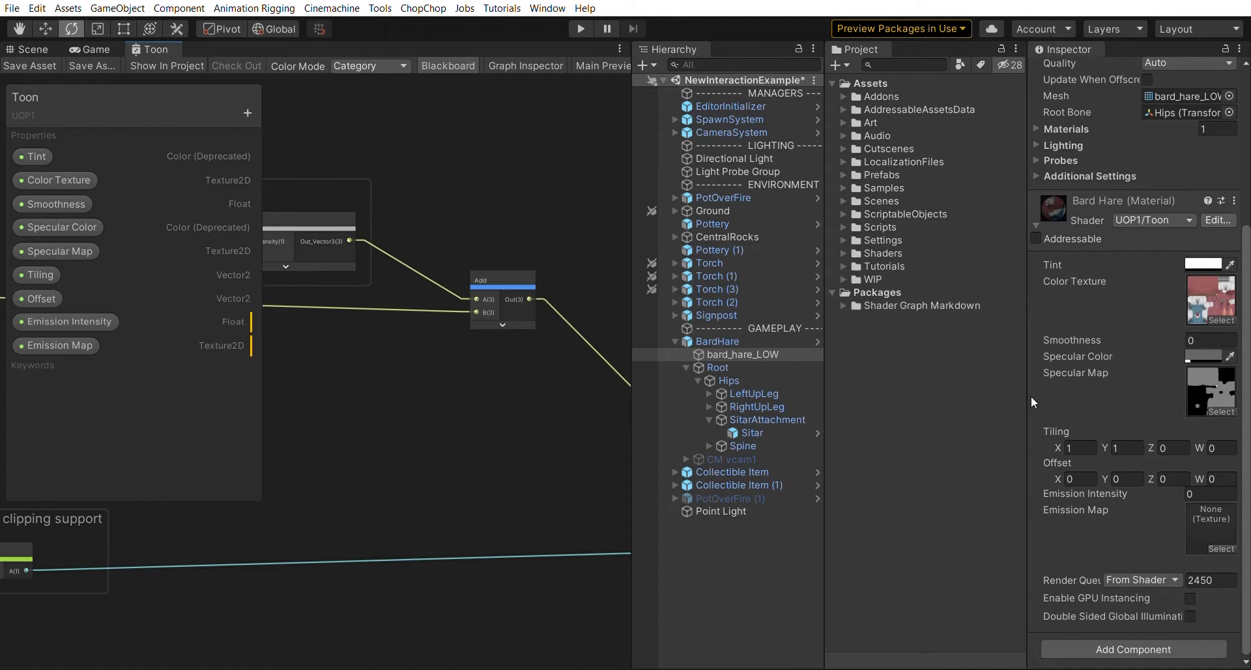
pyautogui.moveTo(1130, 327)
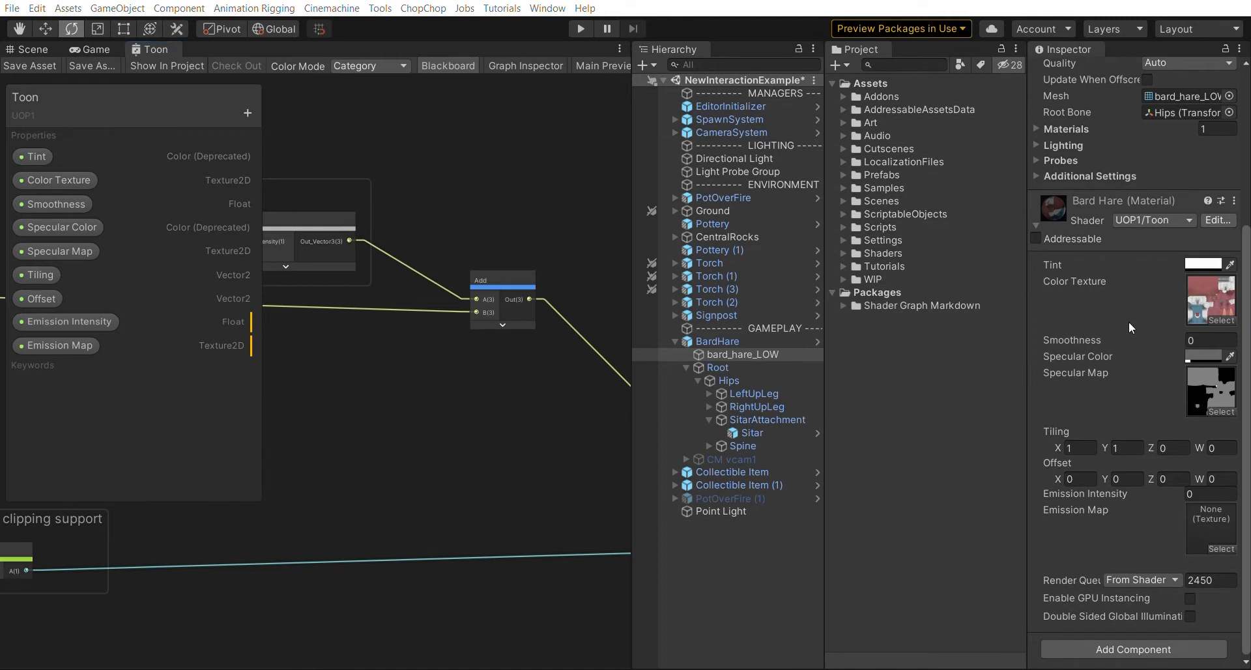
pyautogui.moveTo(1067, 364)
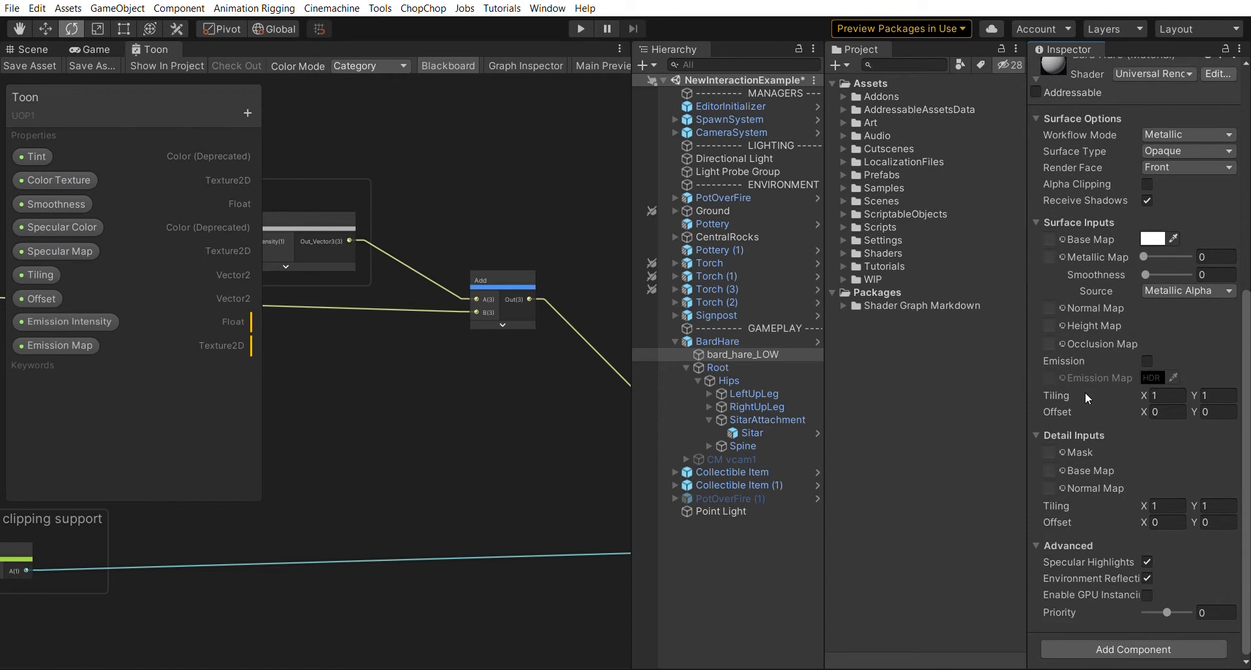
pyautogui.moveTo(1075, 354)
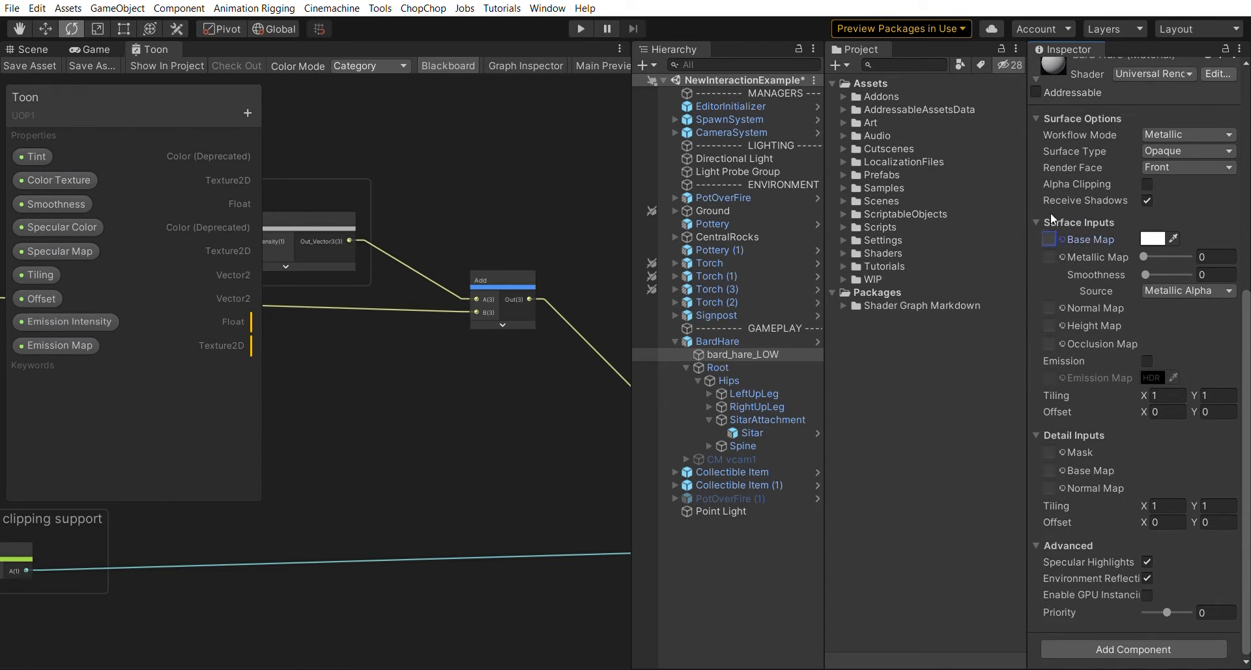
pyautogui.moveTo(1102, 291)
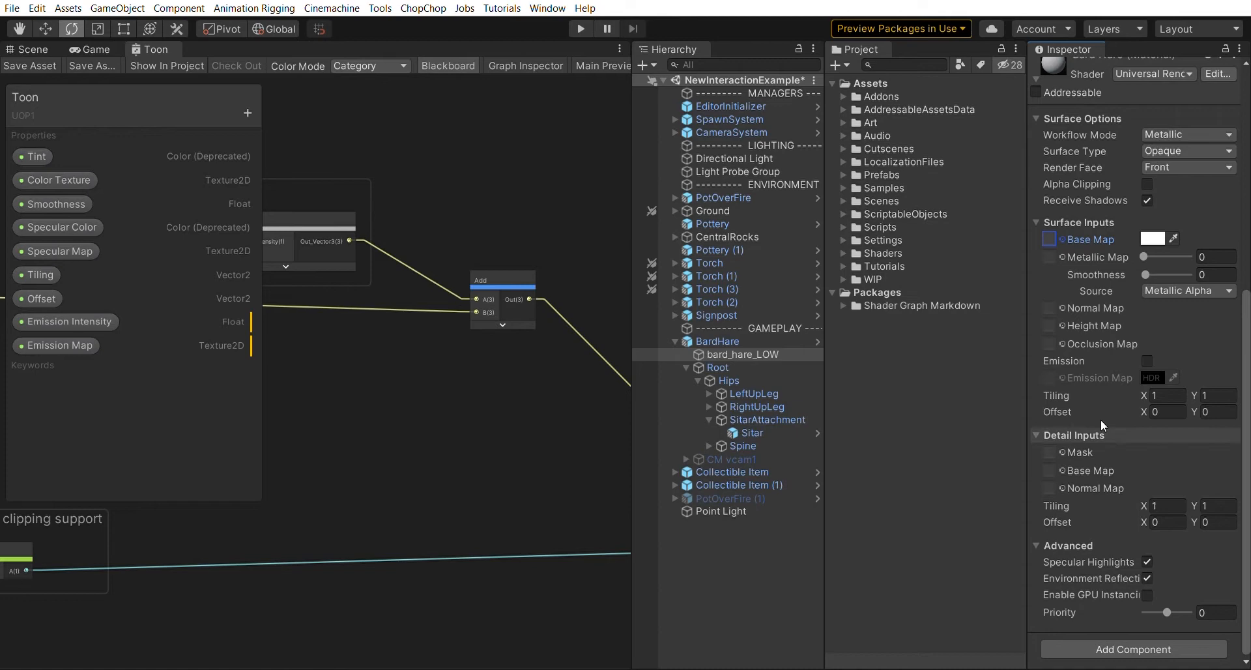
pyautogui.moveTo(1111, 270)
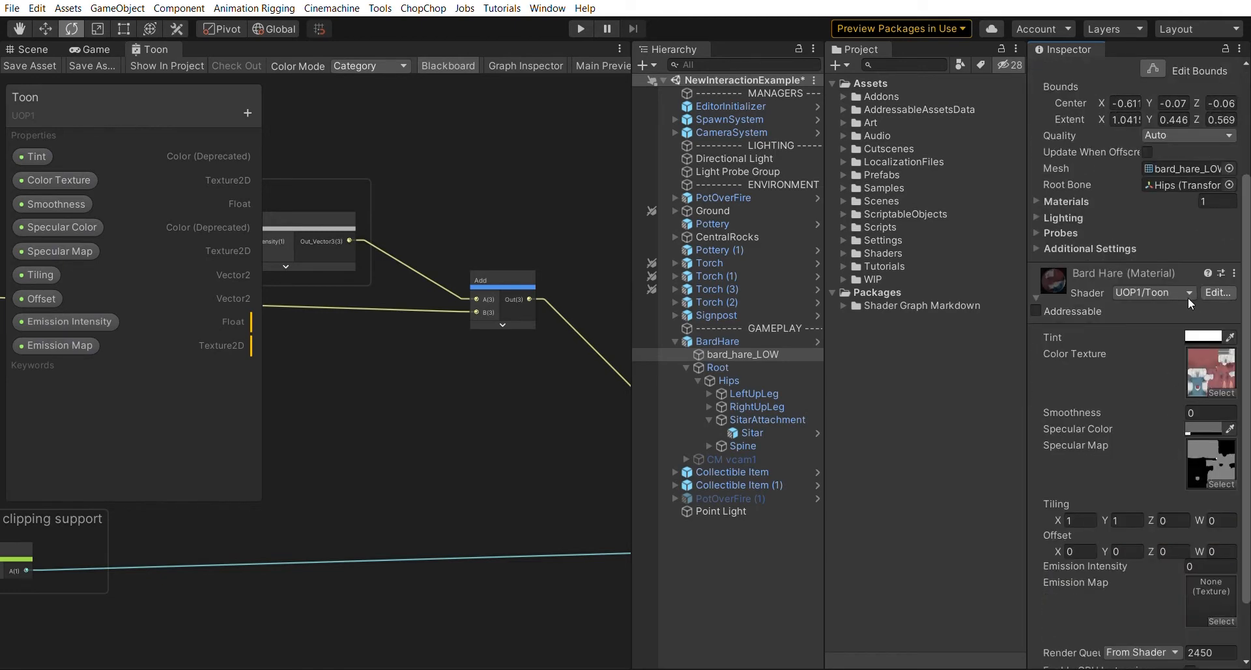
pyautogui.scroll(-3)
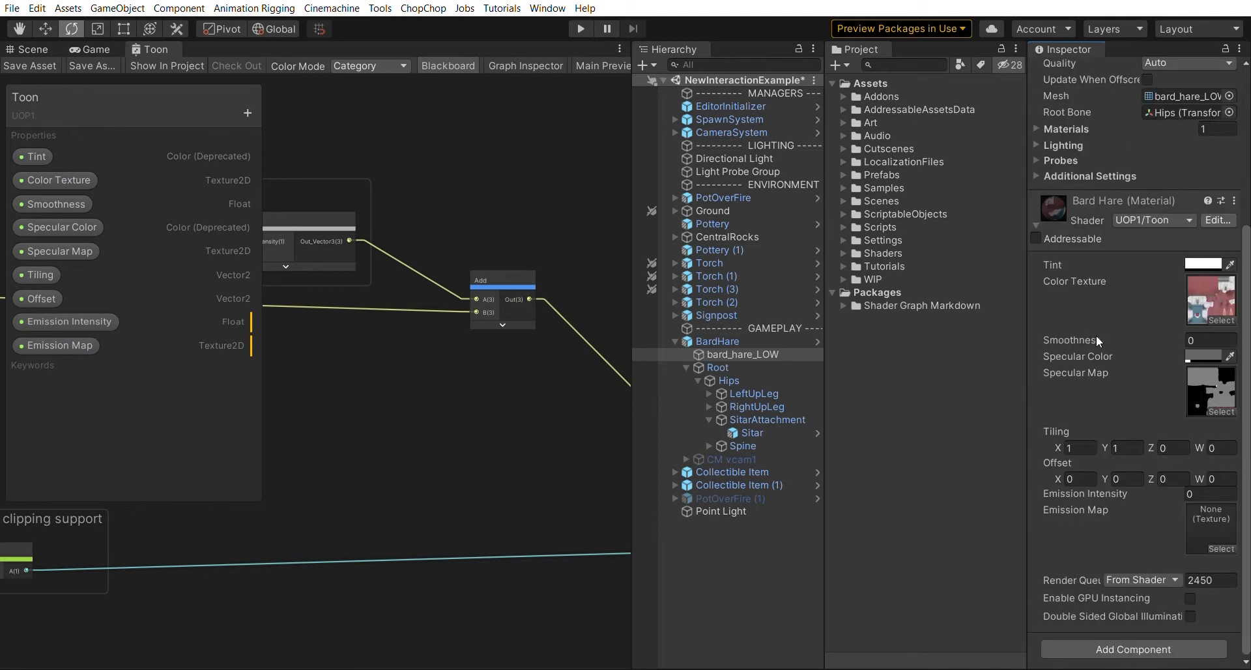
pyautogui.moveTo(1131, 290)
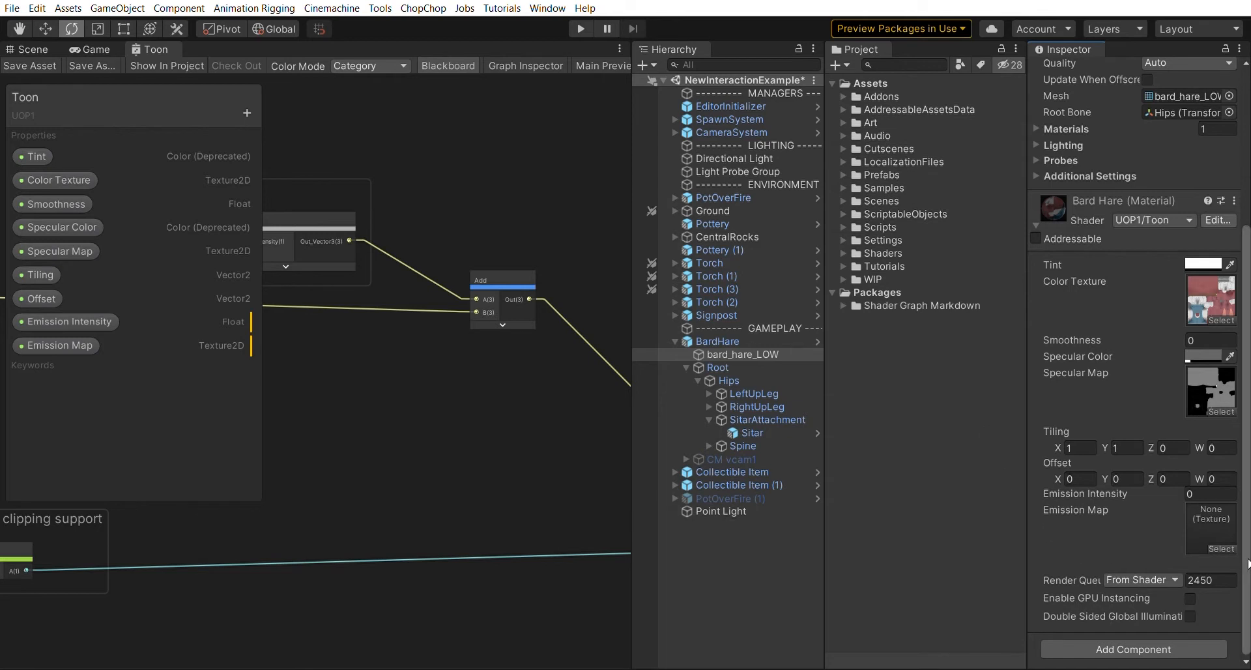
pyautogui.moveTo(522, 66)
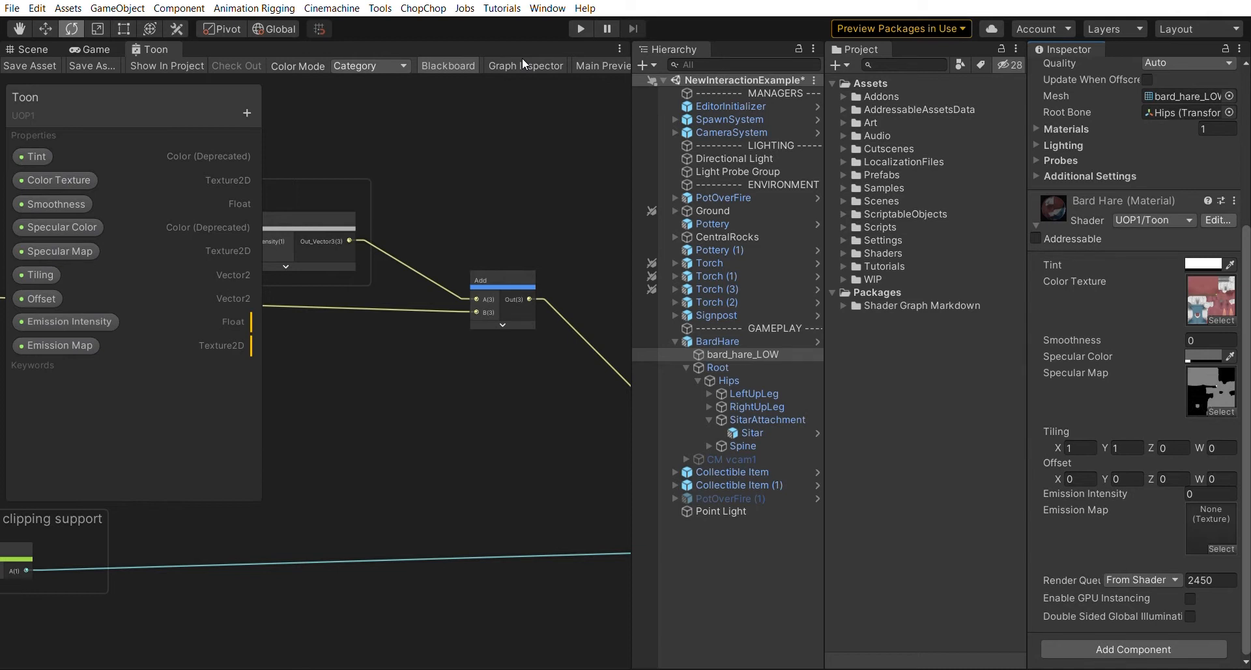
# Set the graph's Custom Editor GUI to Needle.MarkdownShaderGUI in Graph Settings
pyautogui.click(525, 65)
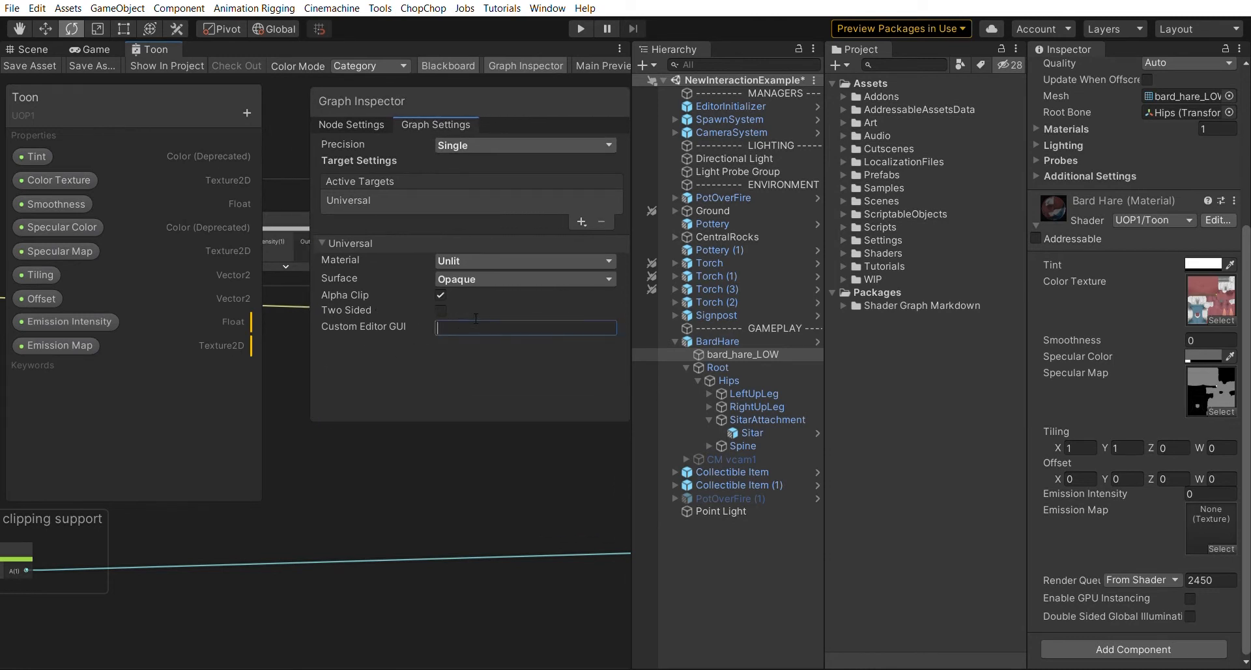
pyautogui.write('Needle')
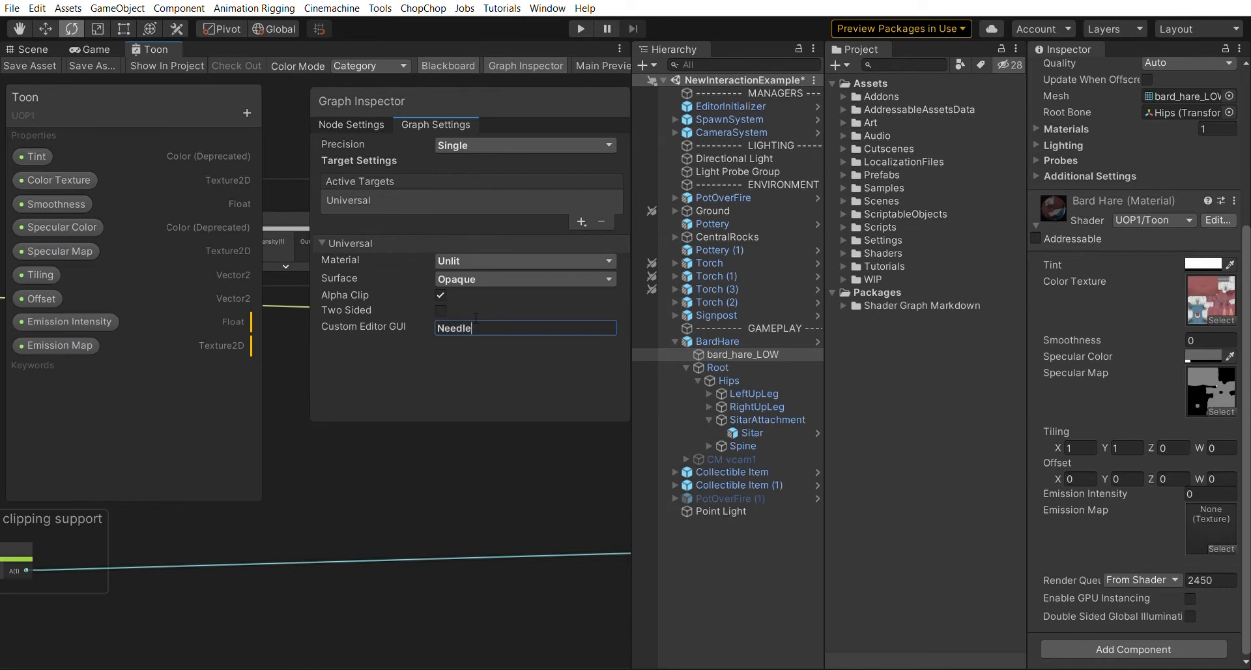
pyautogui.write('.MarkdownShaderGUI')
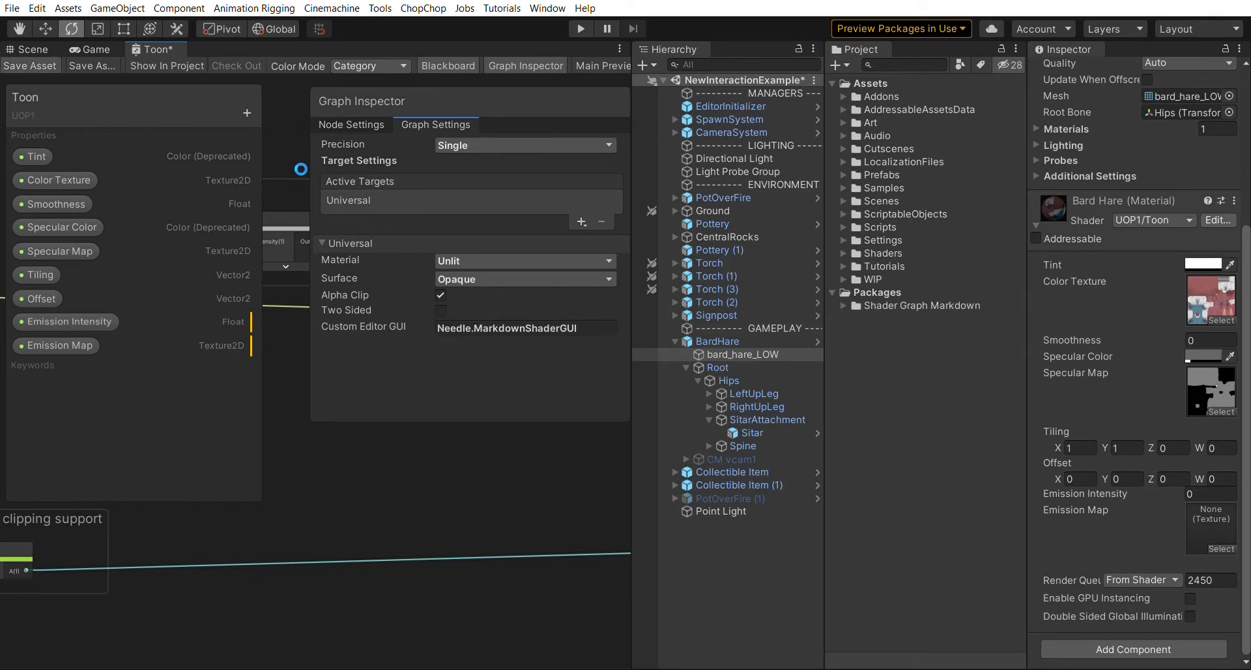
pyautogui.scroll(-3)
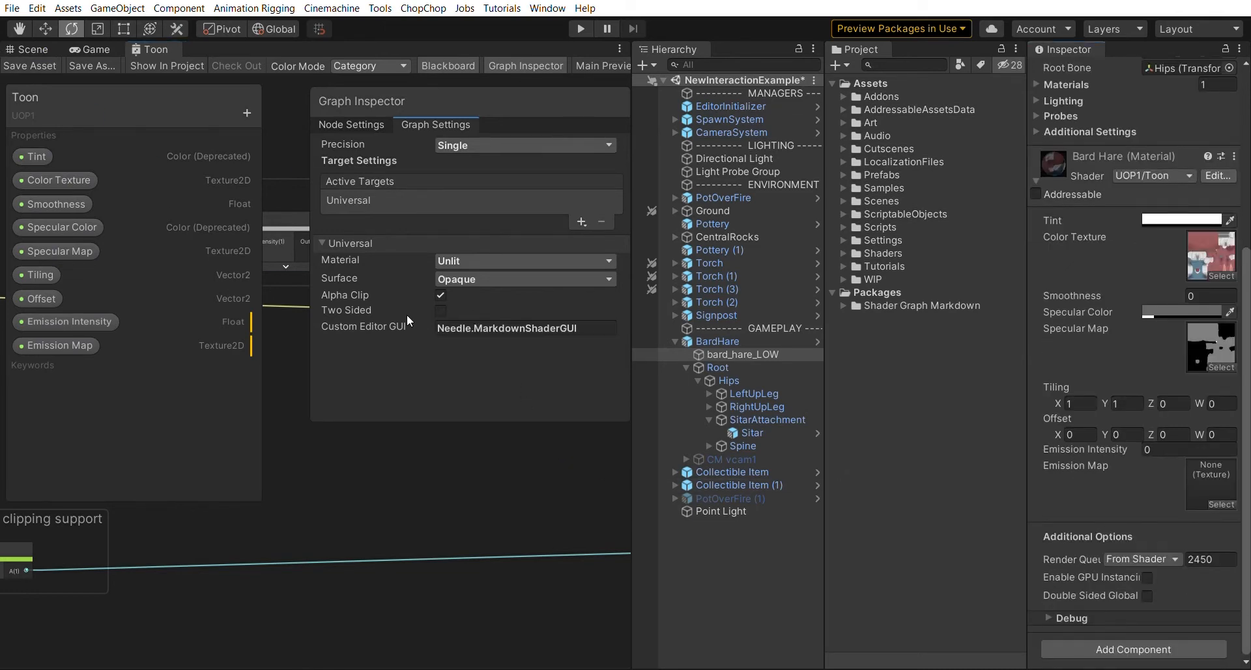
pyautogui.moveTo(1111, 430)
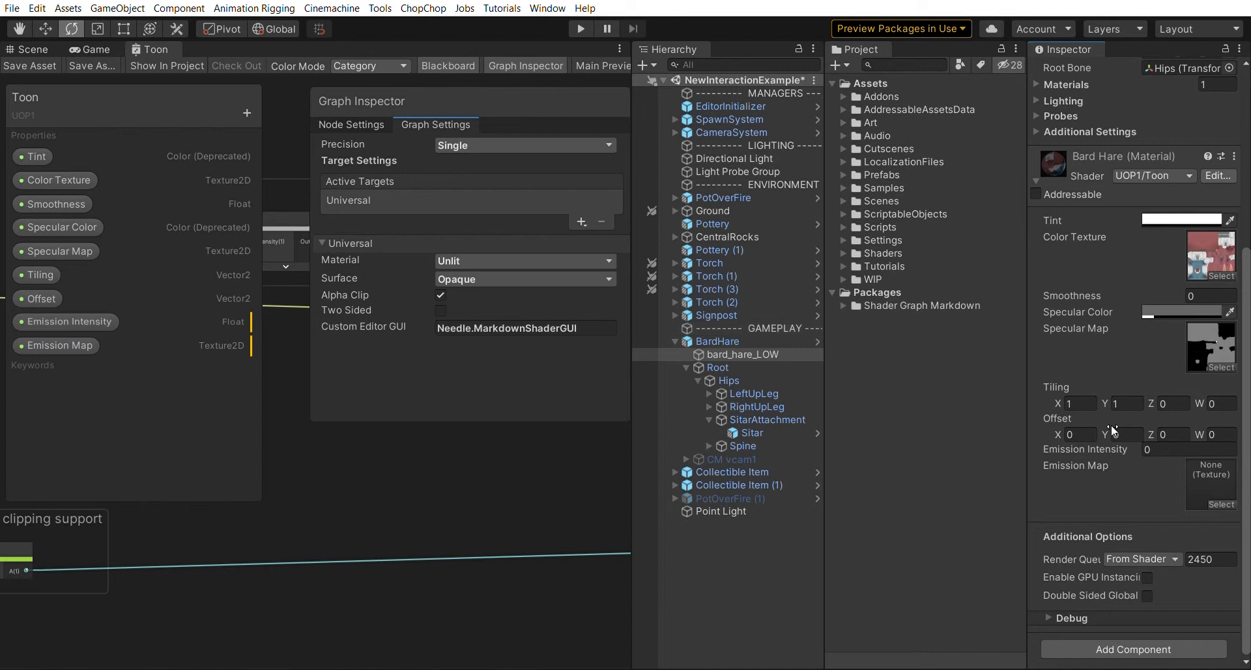
pyautogui.moveTo(1072, 508)
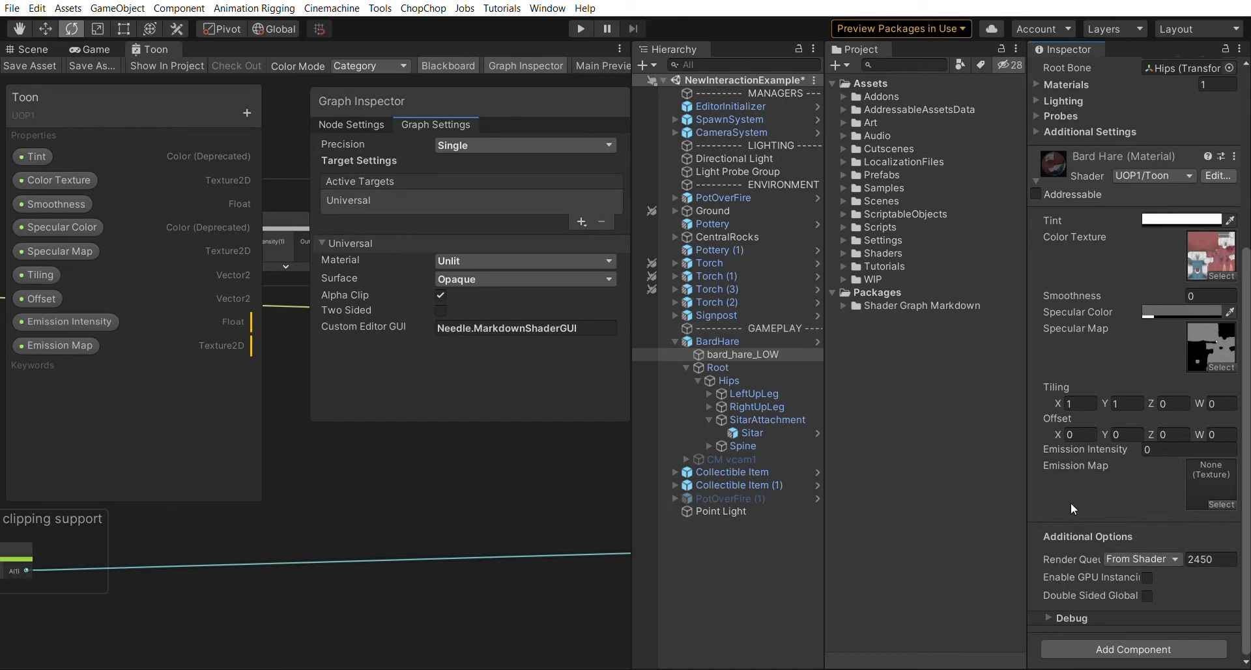
pyautogui.moveTo(1054, 579)
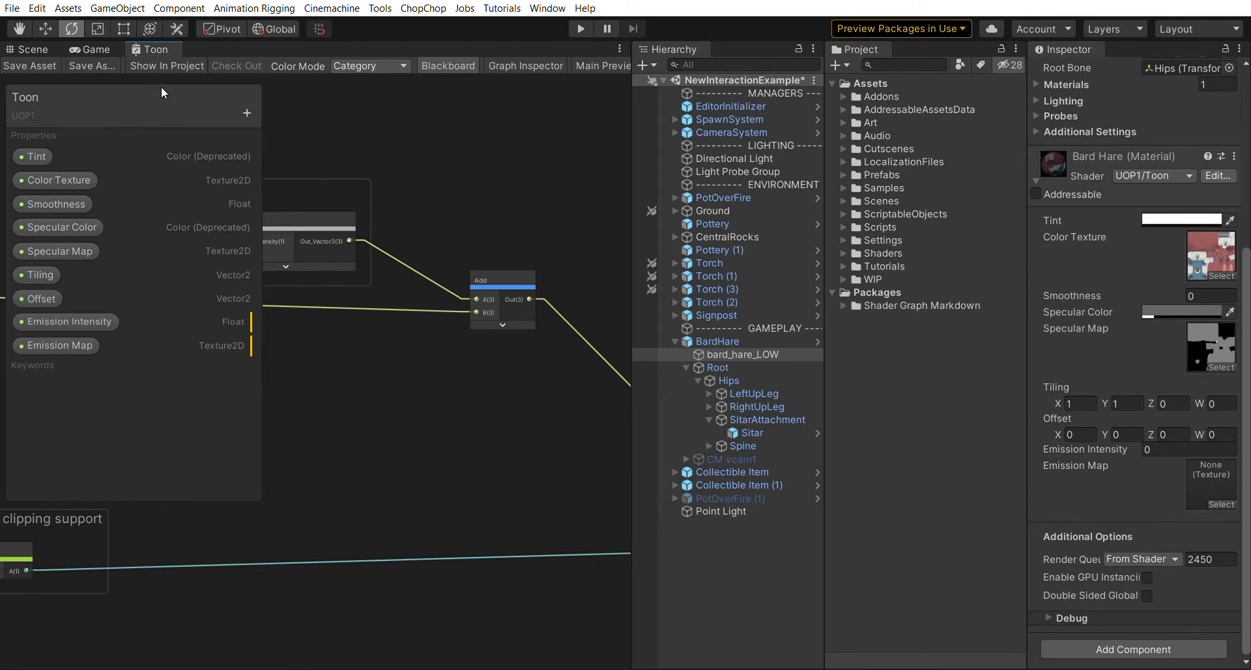
pyautogui.moveTo(190, 97)
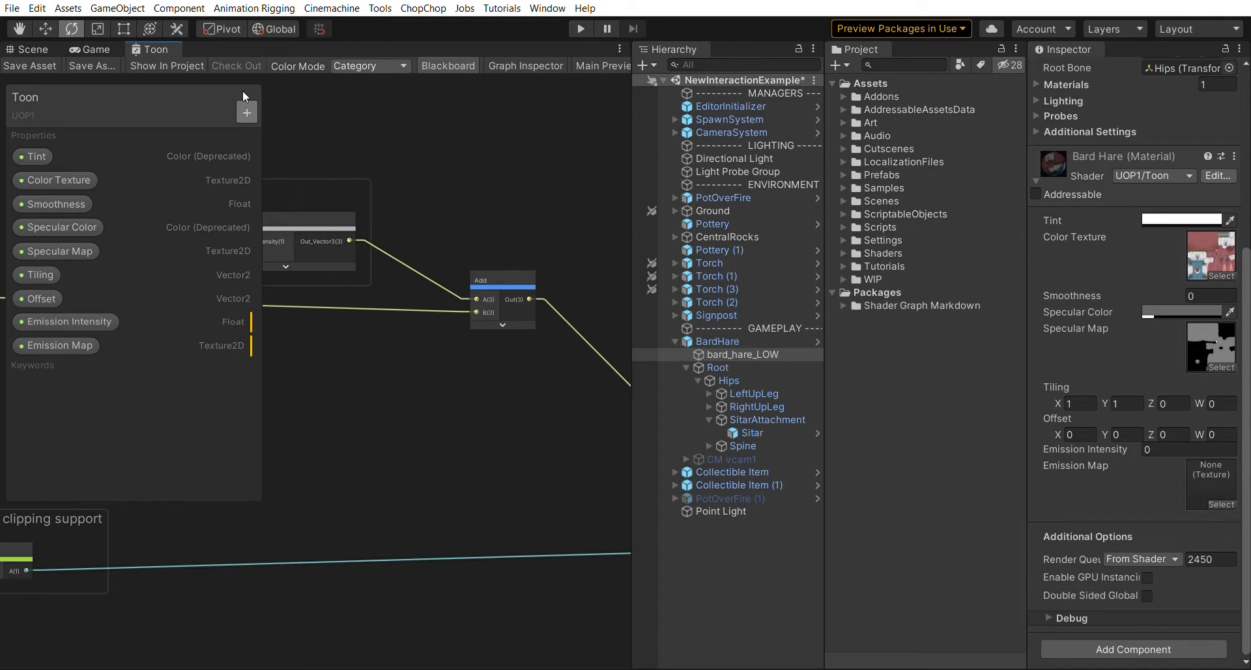
# Add a 'Color Options' foldout category heading the blackboard property list
pyautogui.click(246, 112)
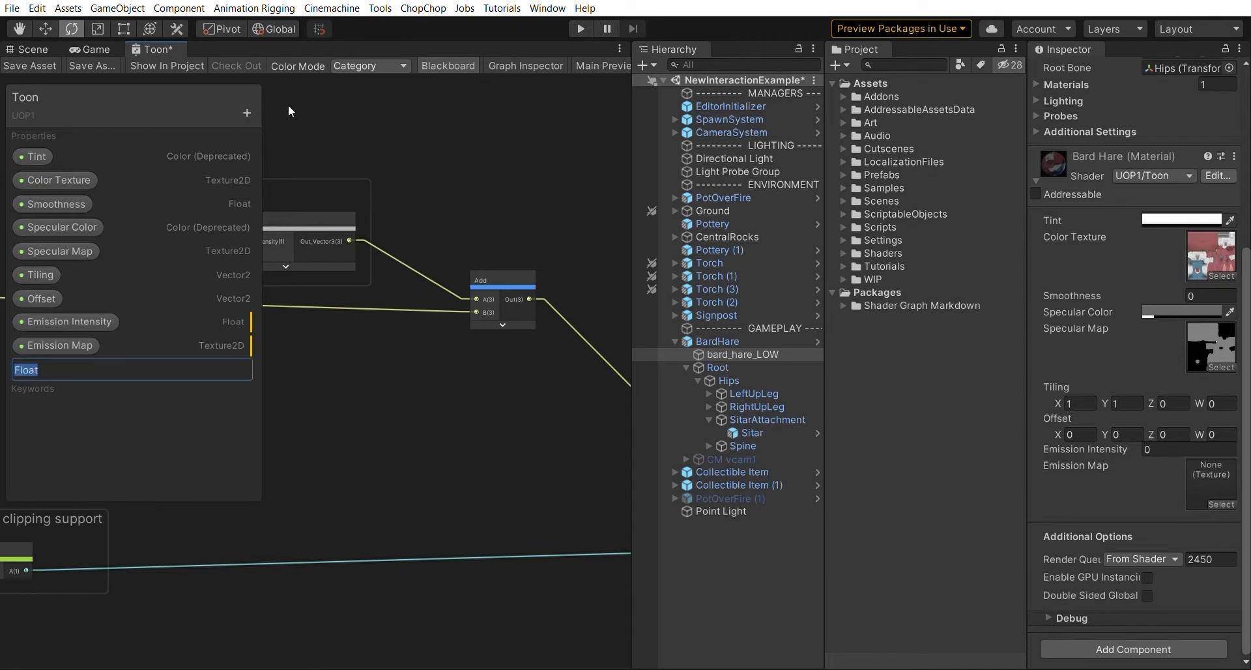
pyautogui.write('Color 0')
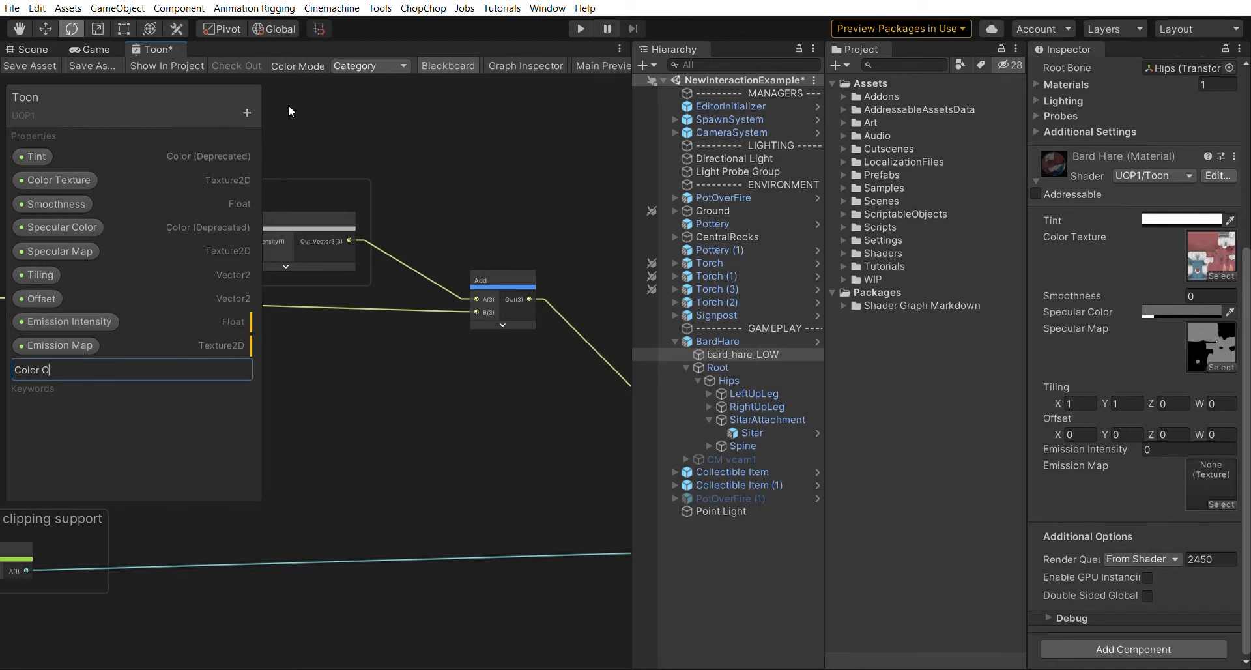
pyautogui.write('ptions')
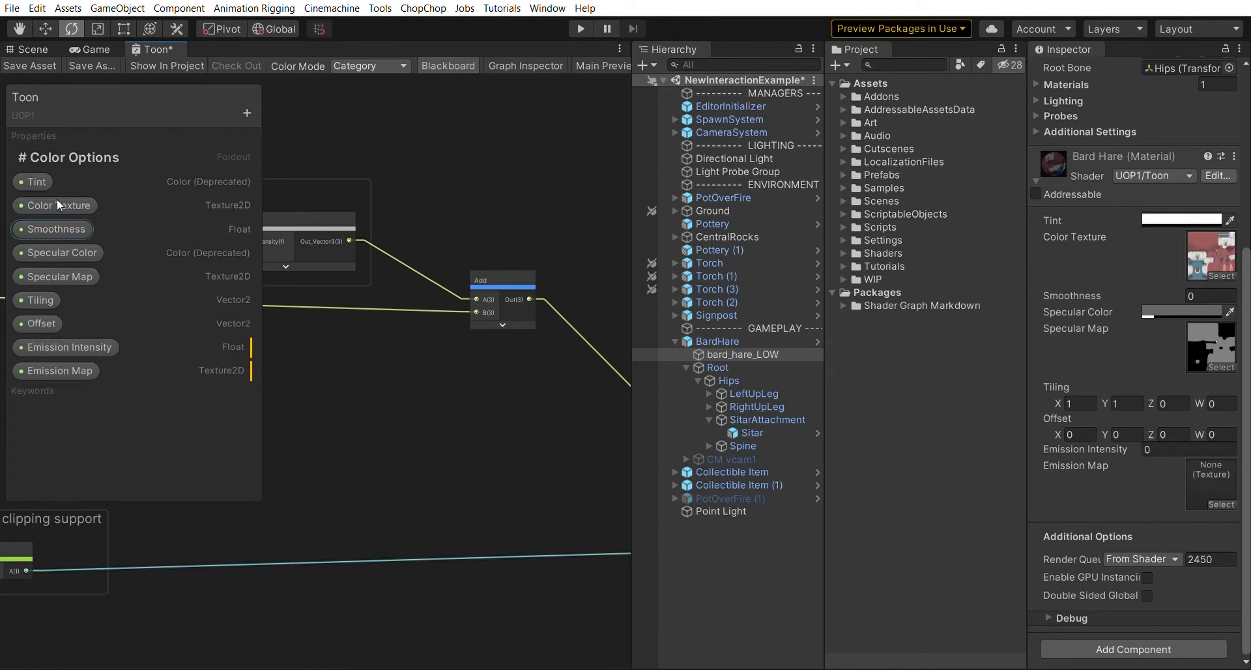
pyautogui.moveTo(592, 294)
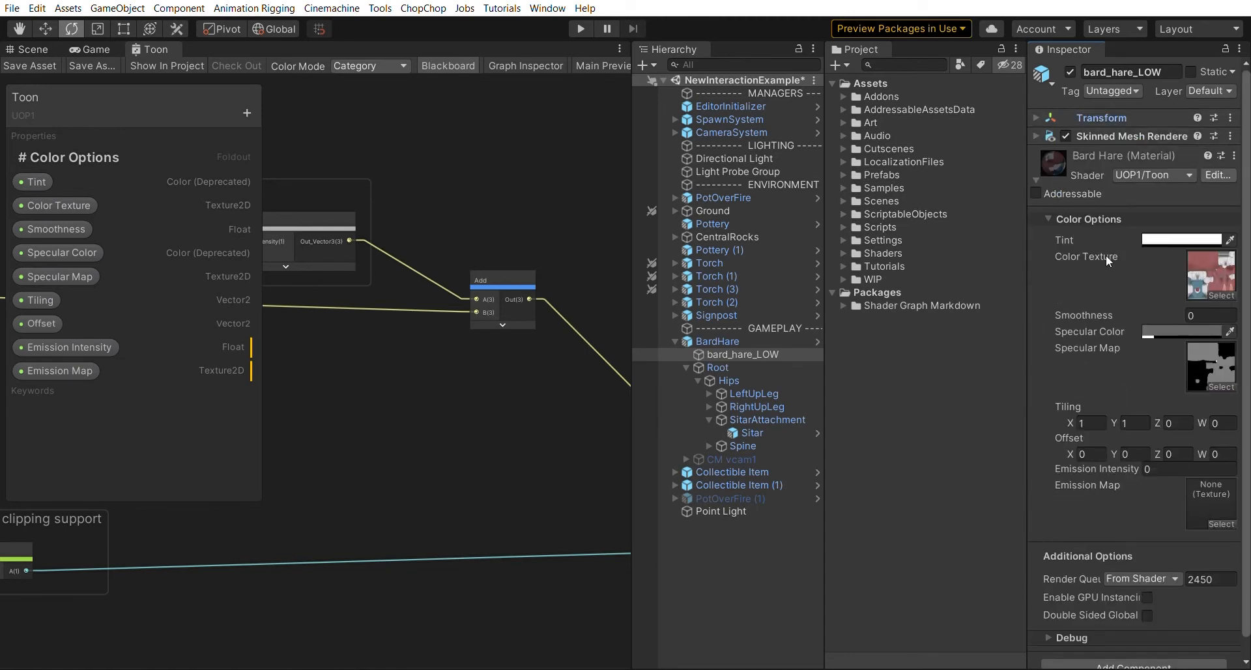
# Add an Emission category for the emission properties, save, and check the material's new section
pyautogui.click(1046, 219)
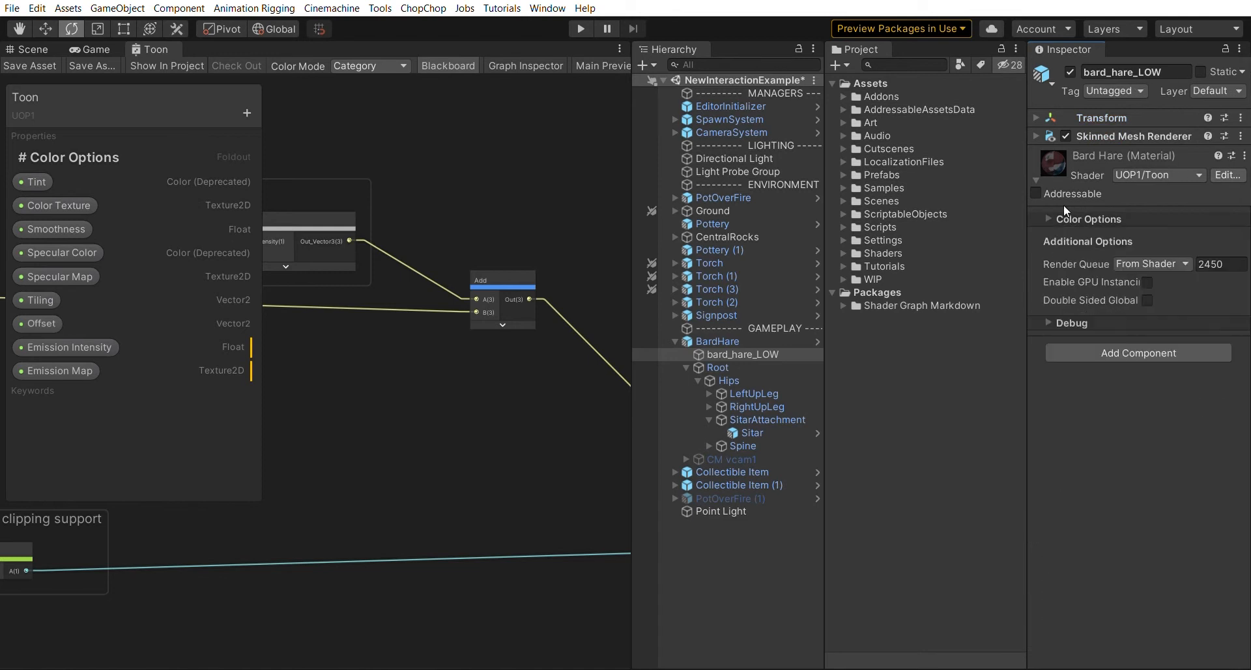
pyautogui.click(1043, 219)
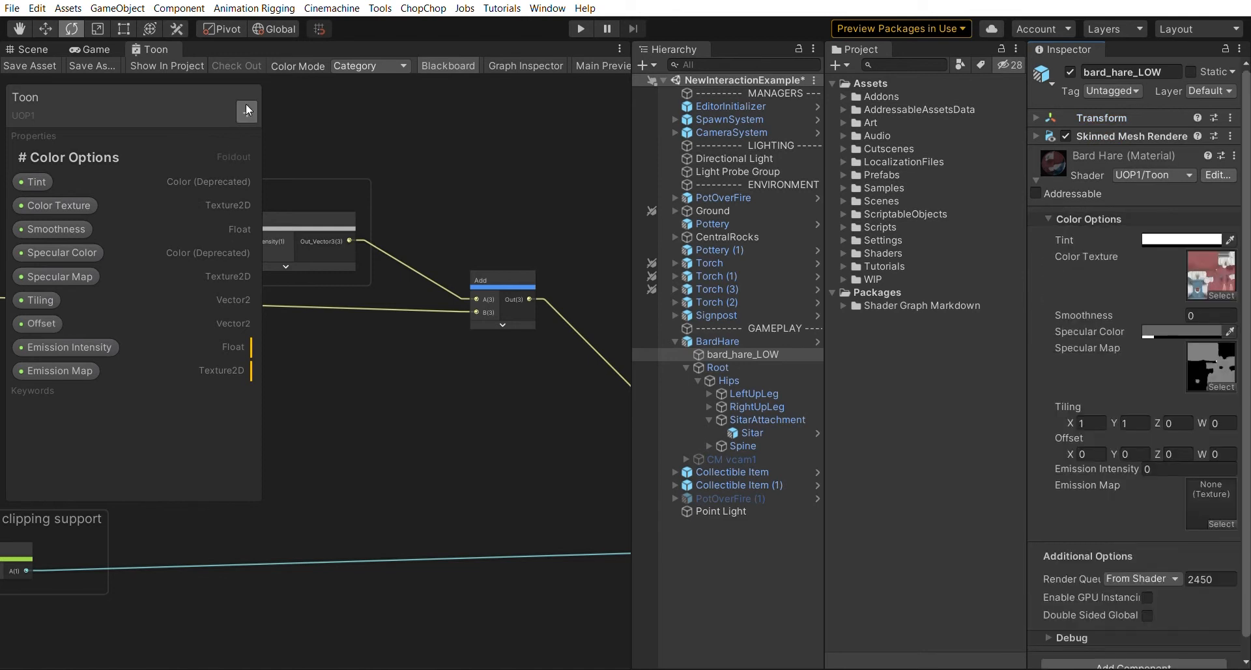
pyautogui.click(246, 112)
pyautogui.write('Emission')
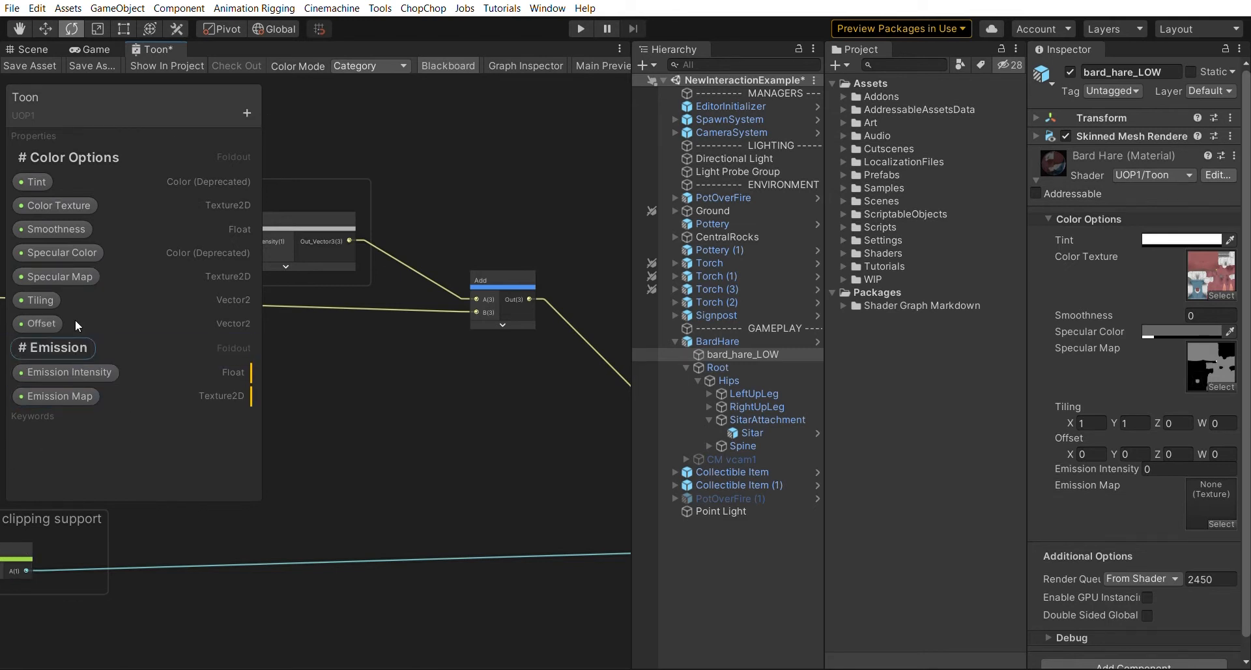
pyautogui.click(30, 65)
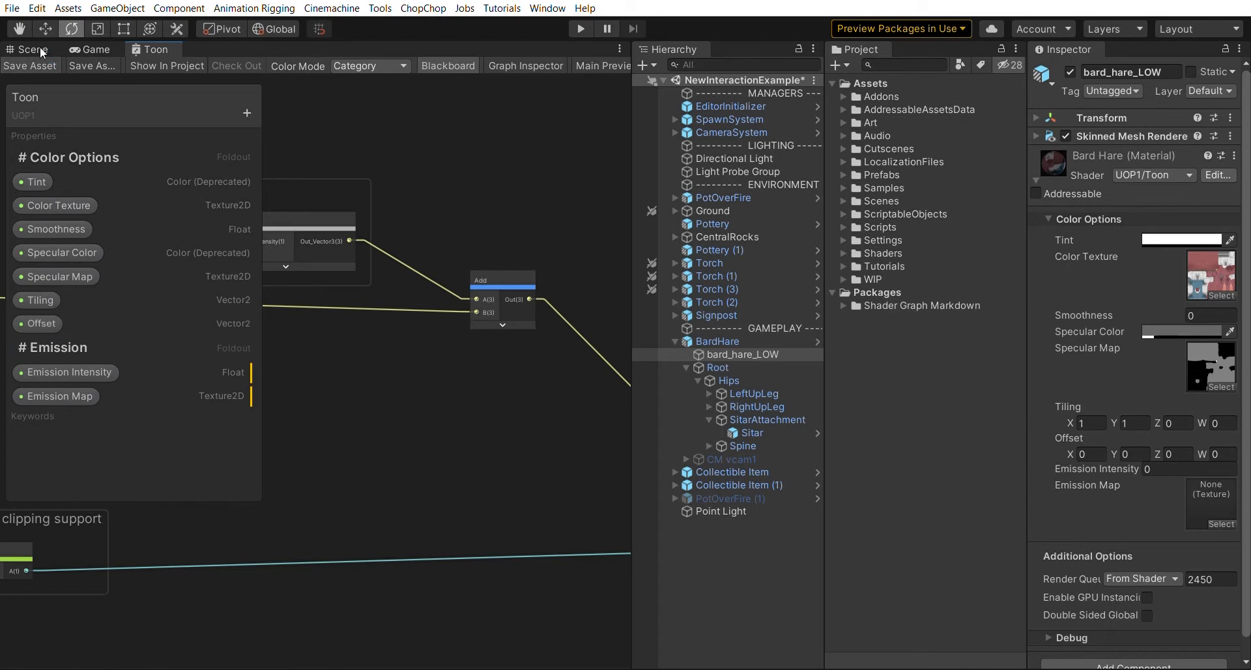
pyautogui.click(1079, 473)
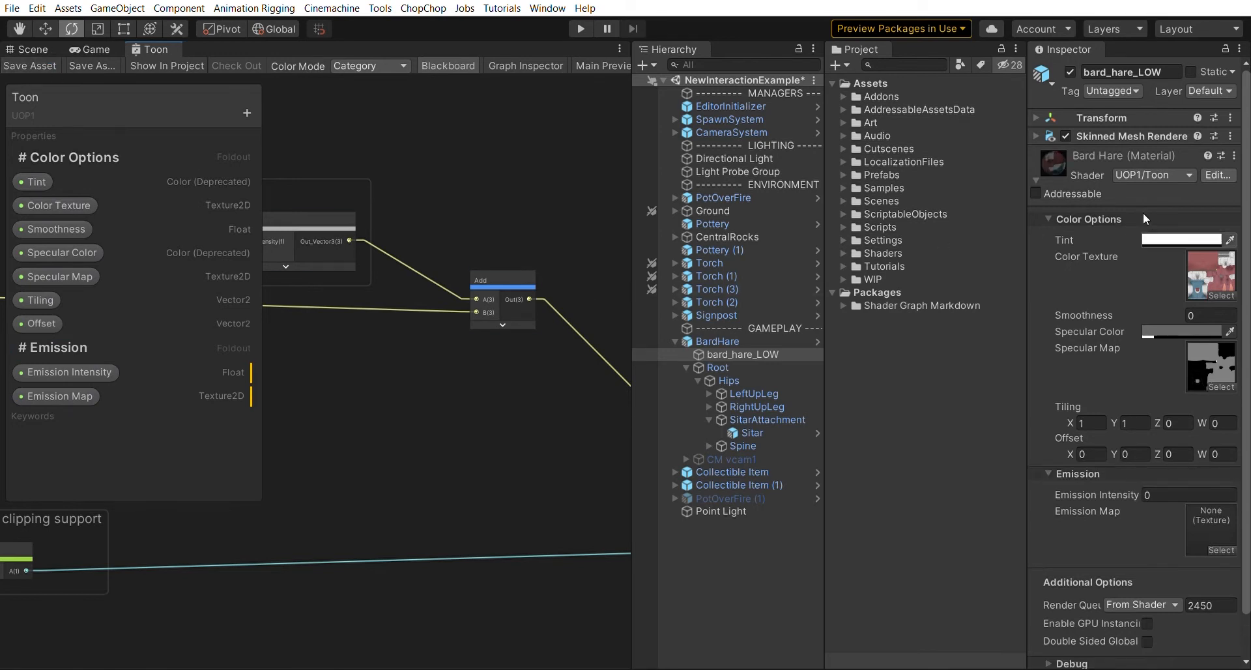
pyautogui.moveTo(1123, 488)
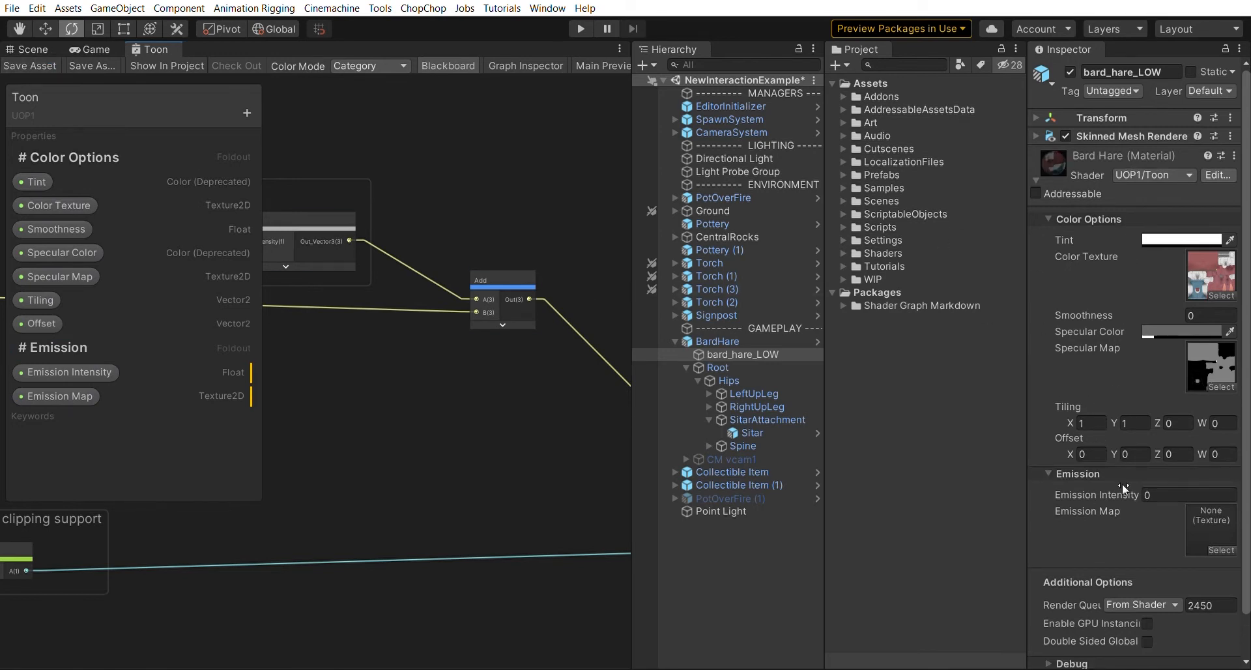
pyautogui.moveTo(1131, 518)
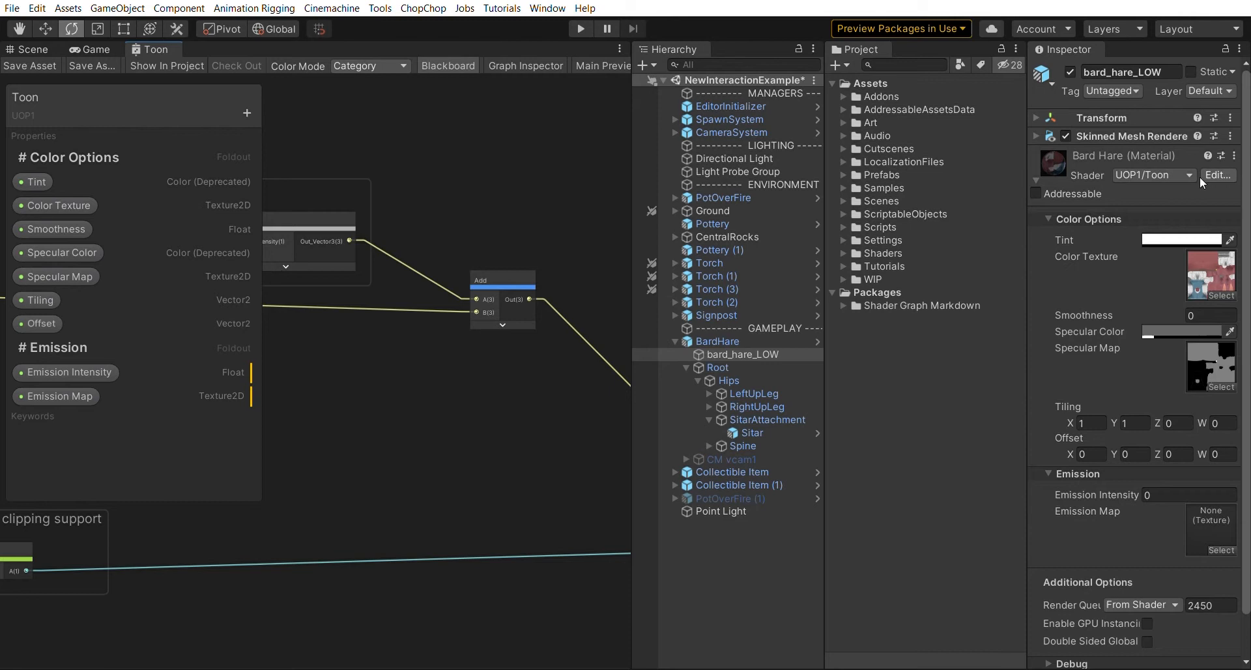
pyautogui.moveTo(1179, 290)
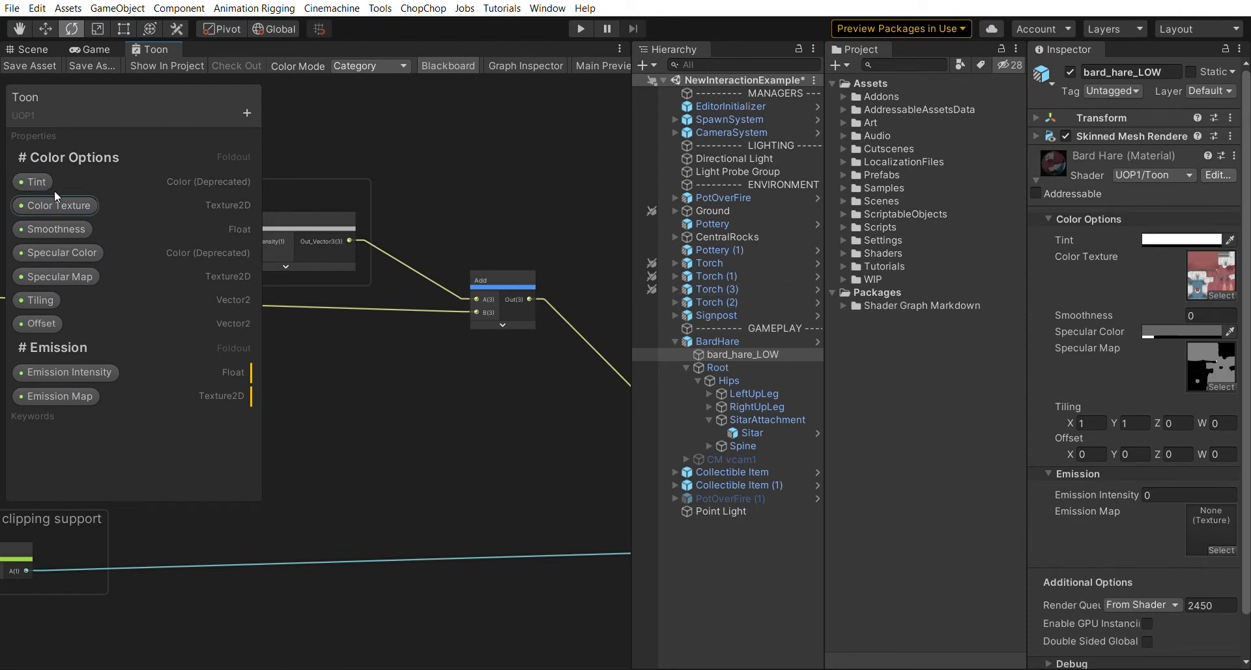
# Rename the Color Texture property to 'Color Texture &' for a single-line texture field
pyautogui.doubleClick(61, 205)
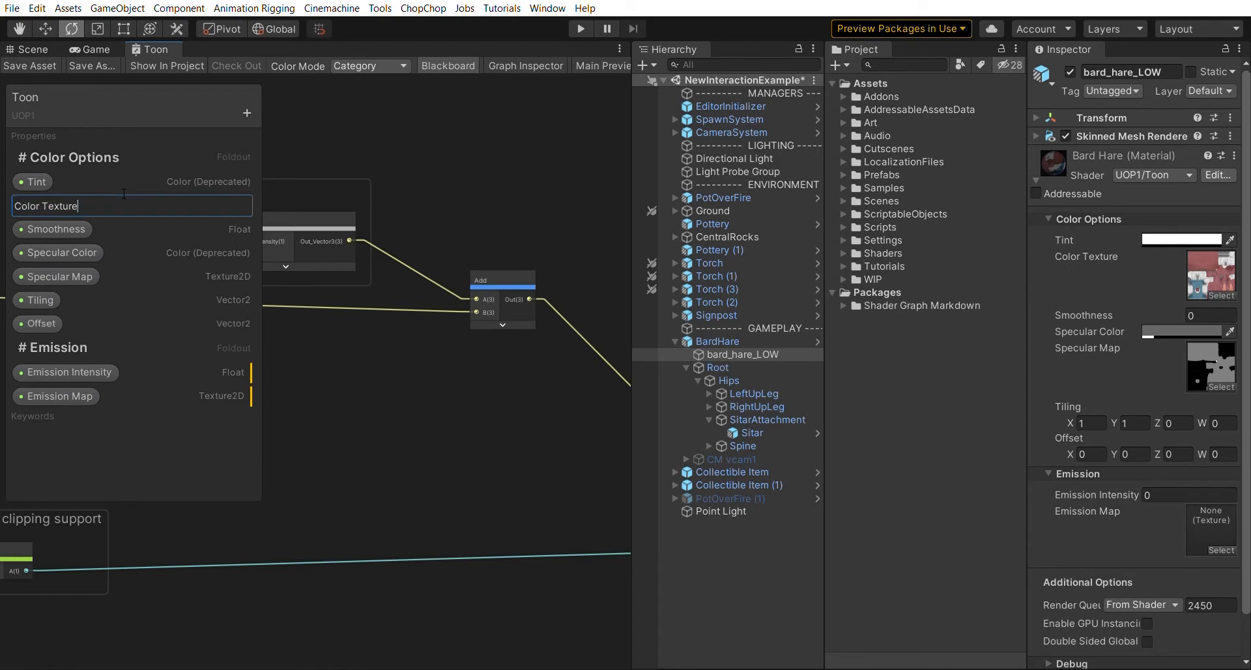
pyautogui.write('&')
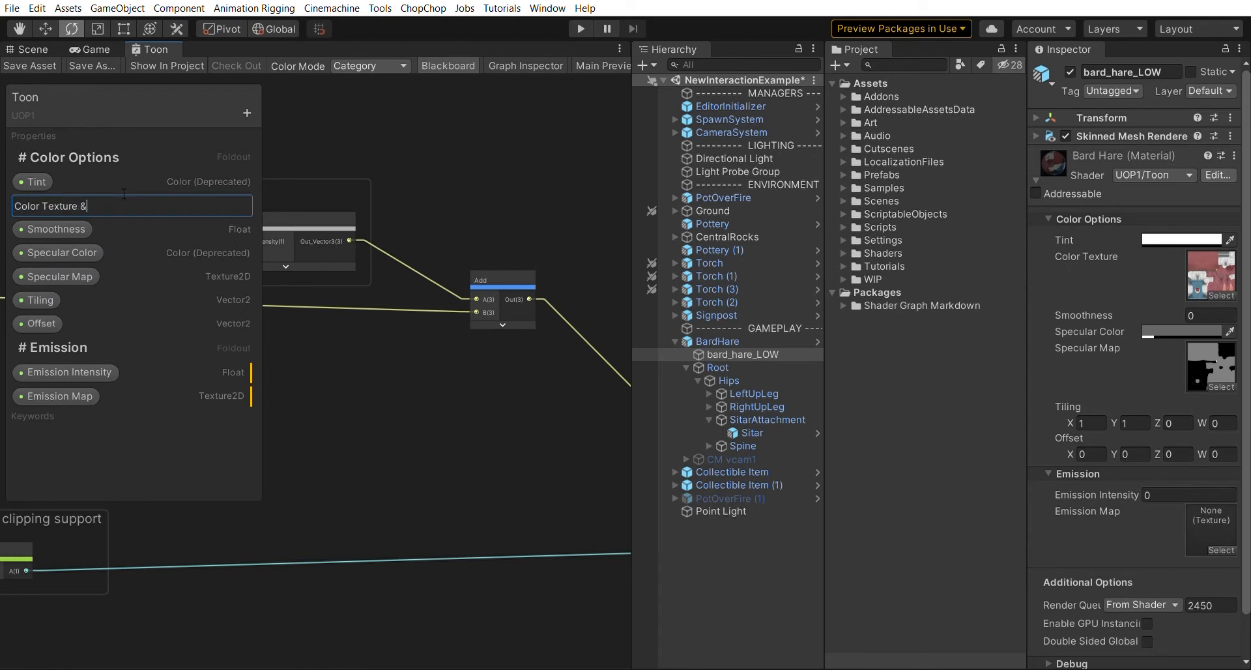
pyautogui.moveTo(118, 192)
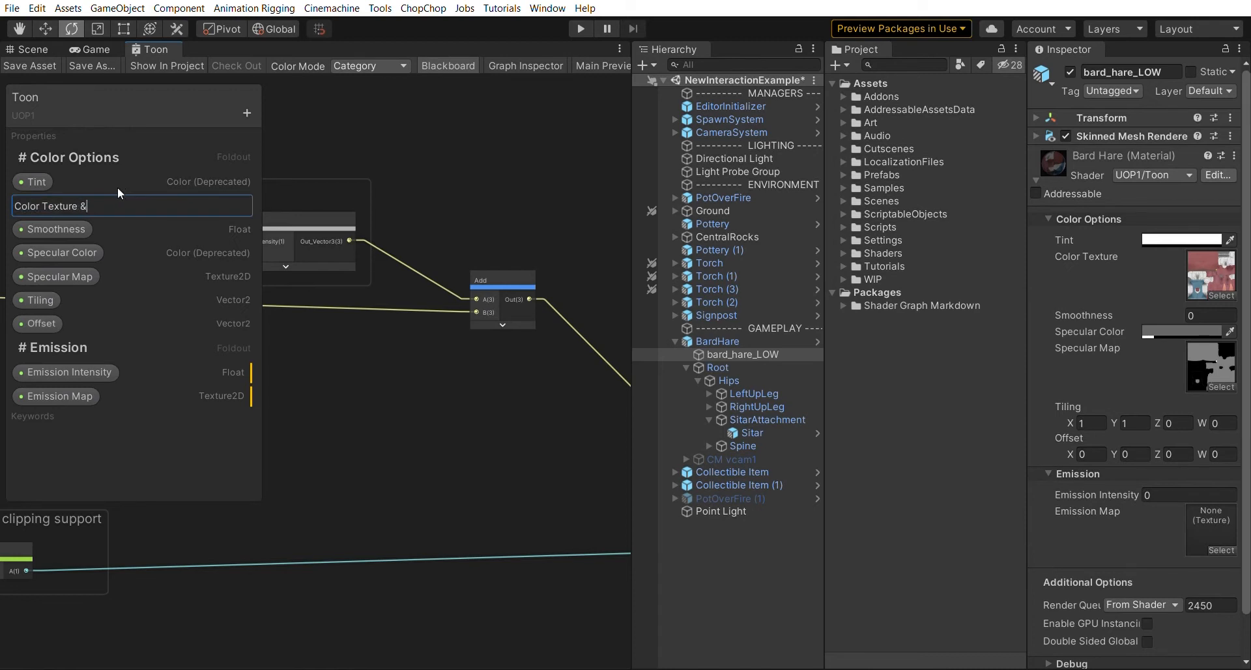
pyautogui.press('Return')
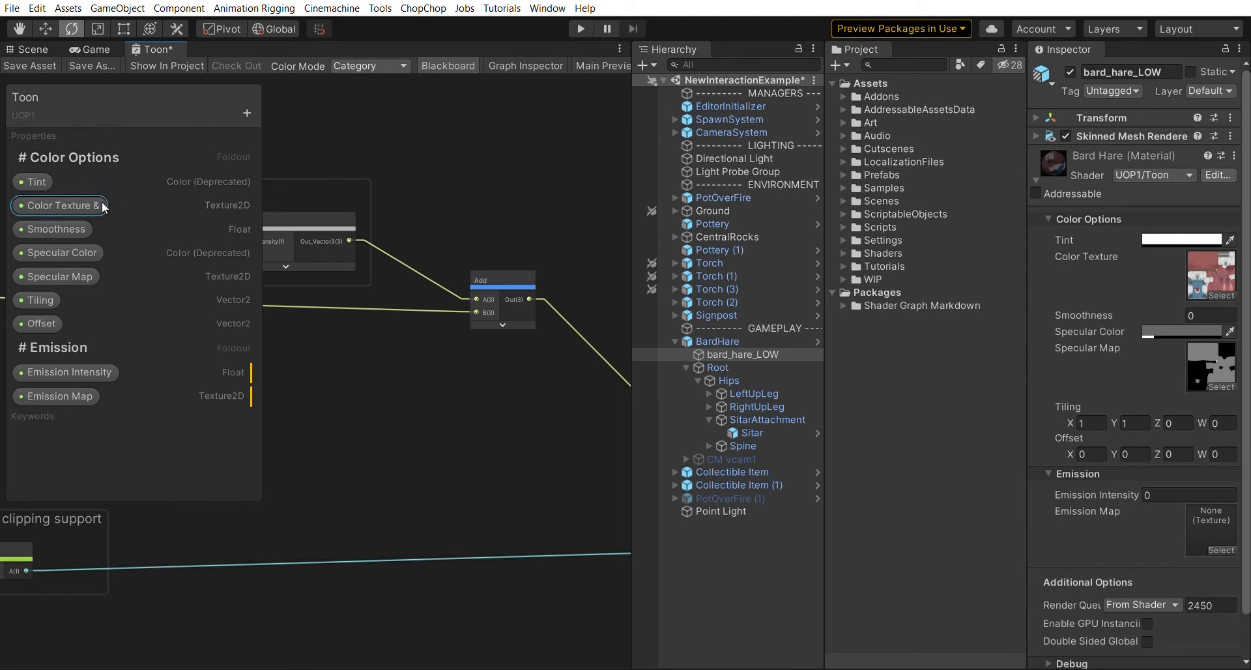
pyautogui.moveTo(129, 211)
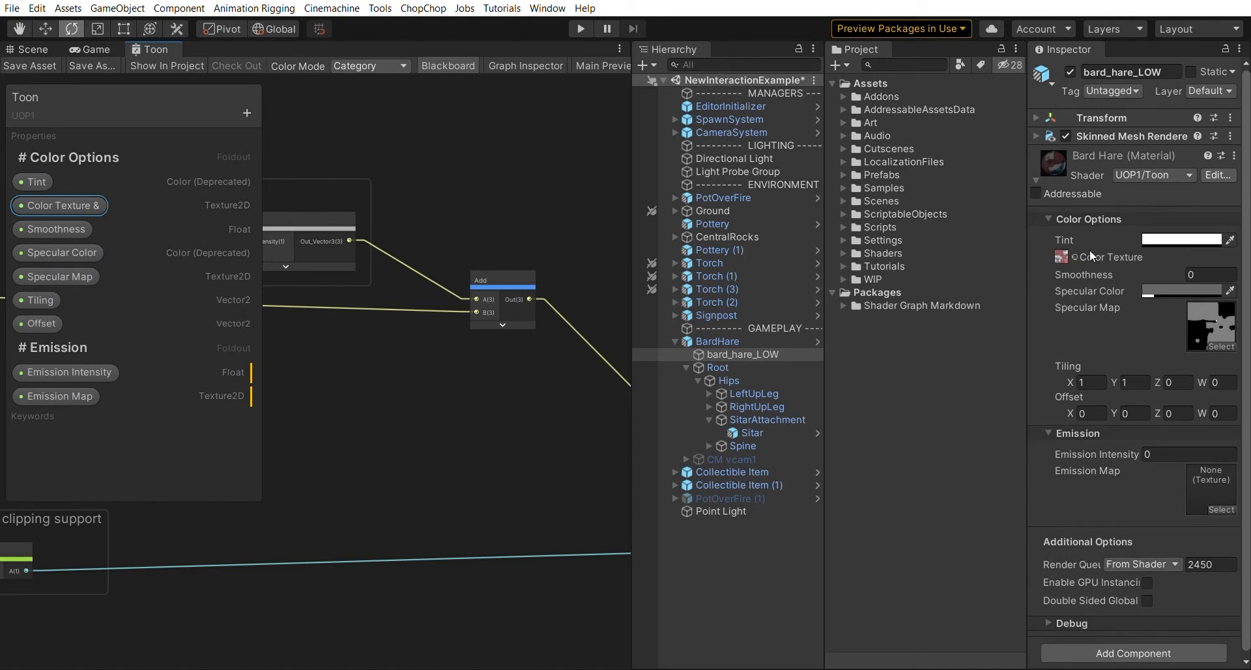
pyautogui.moveTo(1085, 248)
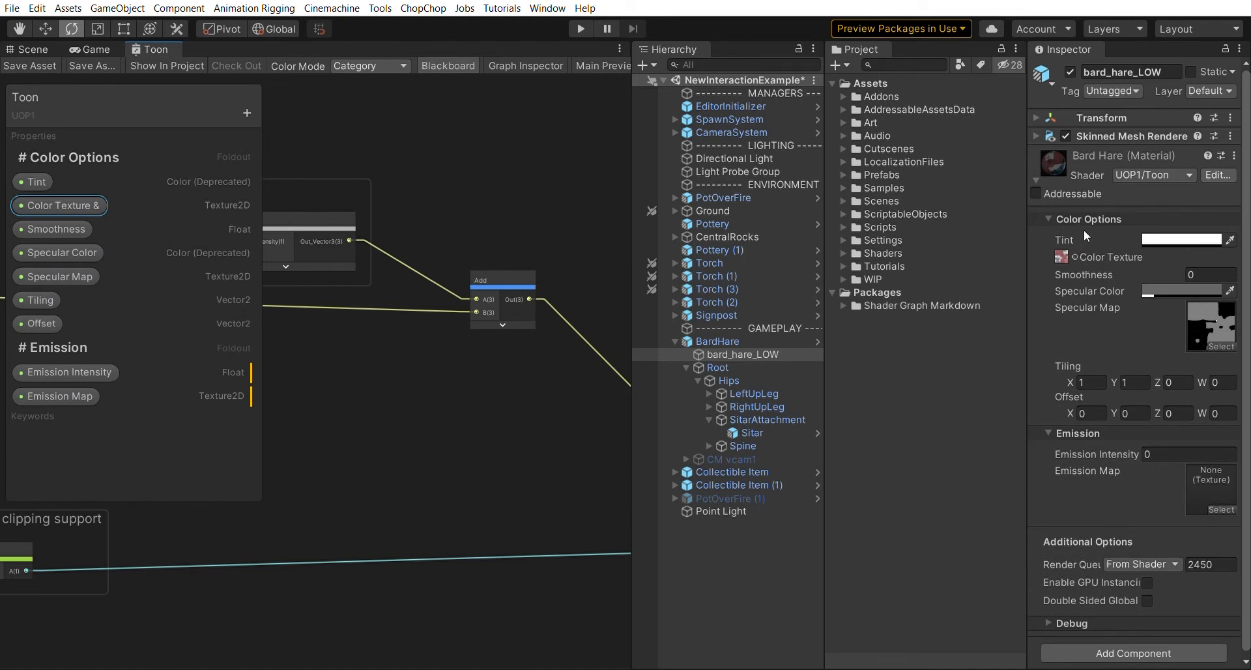
pyautogui.moveTo(1087, 277)
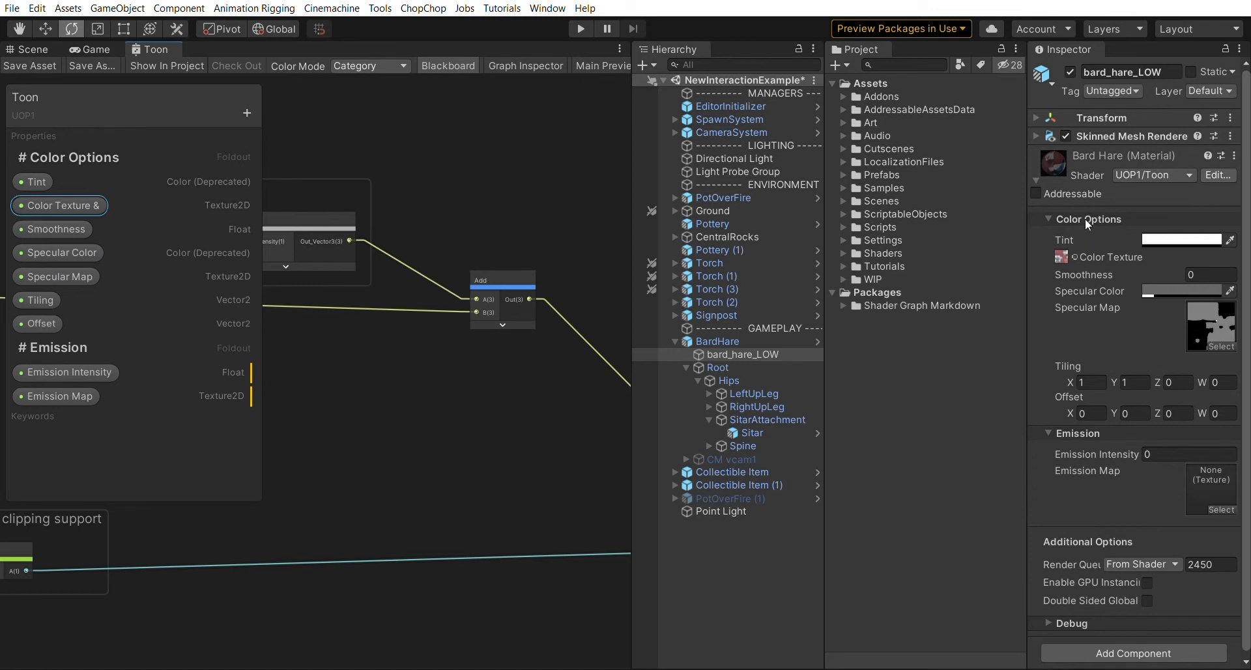
pyautogui.moveTo(1179, 239)
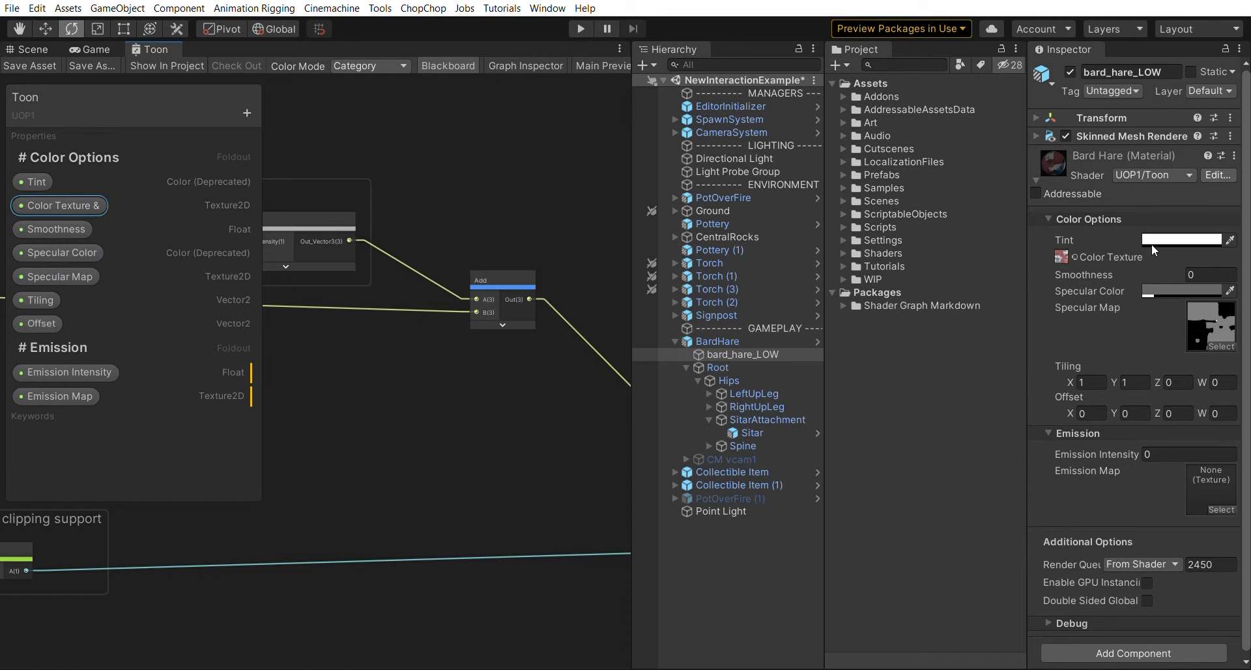
pyautogui.moveTo(1161, 245)
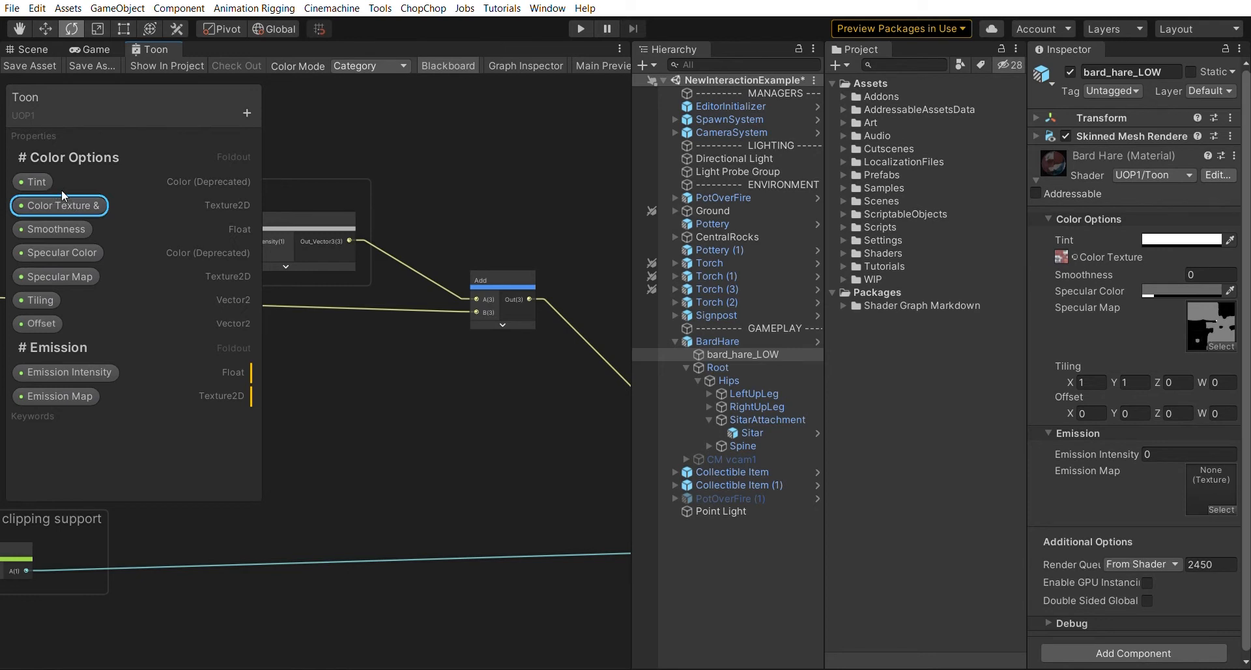
# Move Color Texture above Tint so its tint shows inline, and save the graph
pyautogui.moveTo(60, 205); pyautogui.dragTo(60, 181)
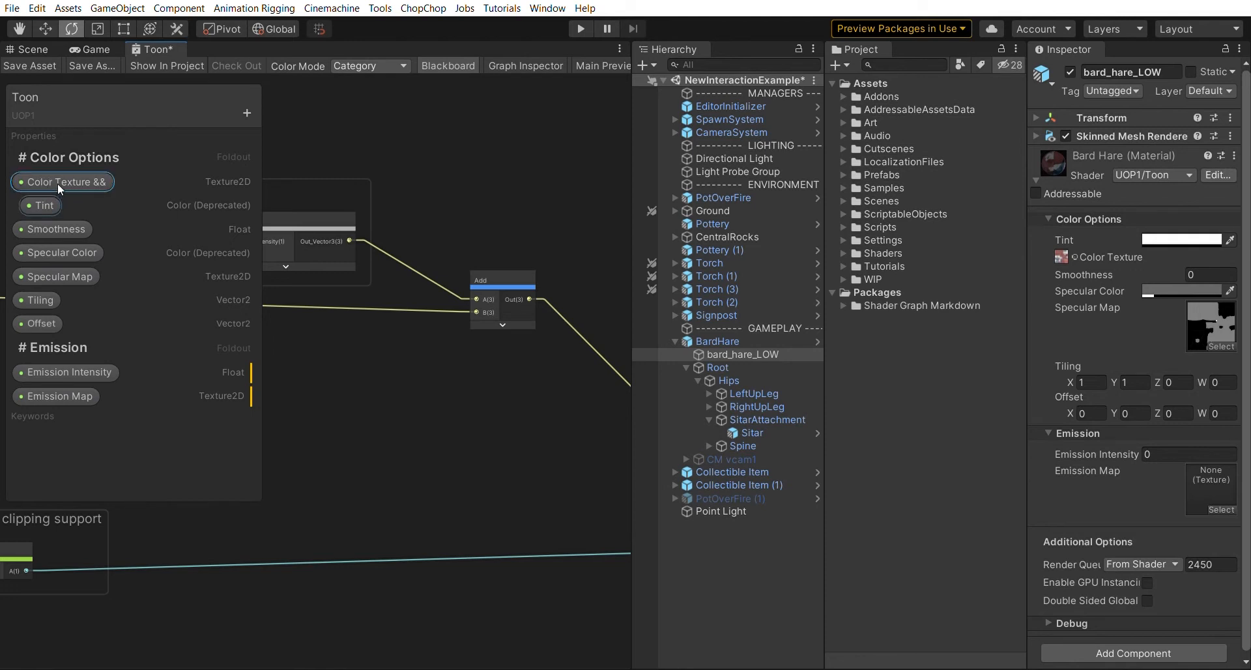
pyautogui.click(30, 65)
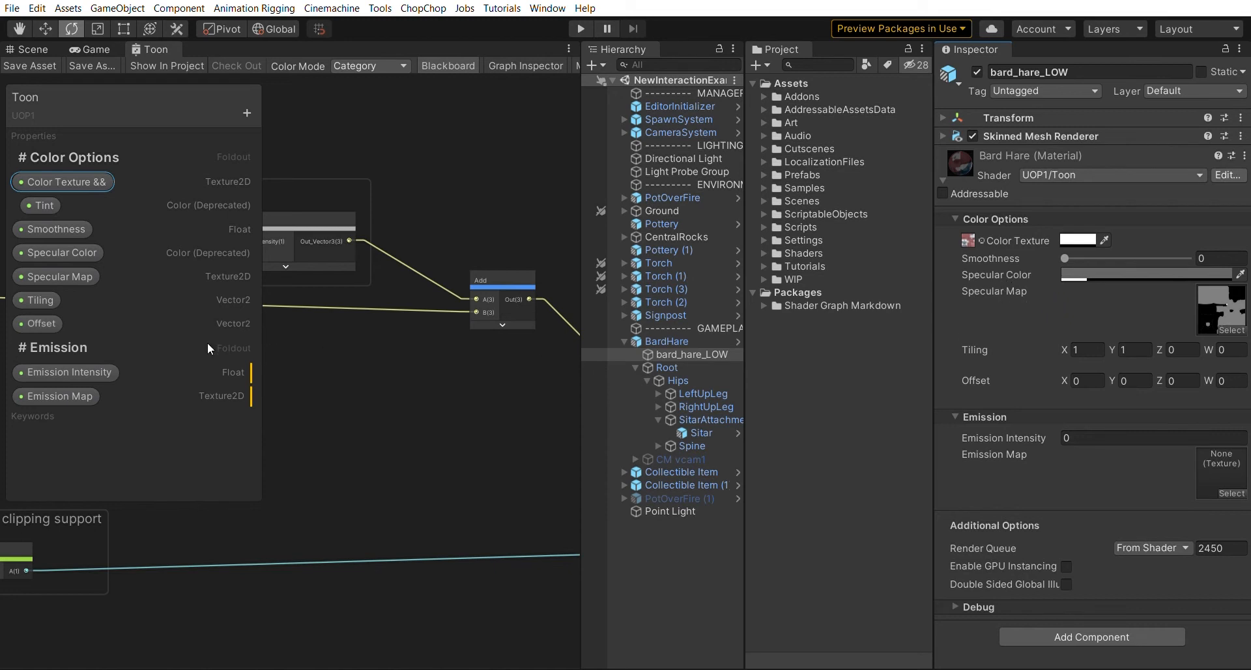
# Move Specular Map above Specular Color and rename it 'Specular Map &&'
pyautogui.moveTo(63, 253); pyautogui.dragTo(63, 236)
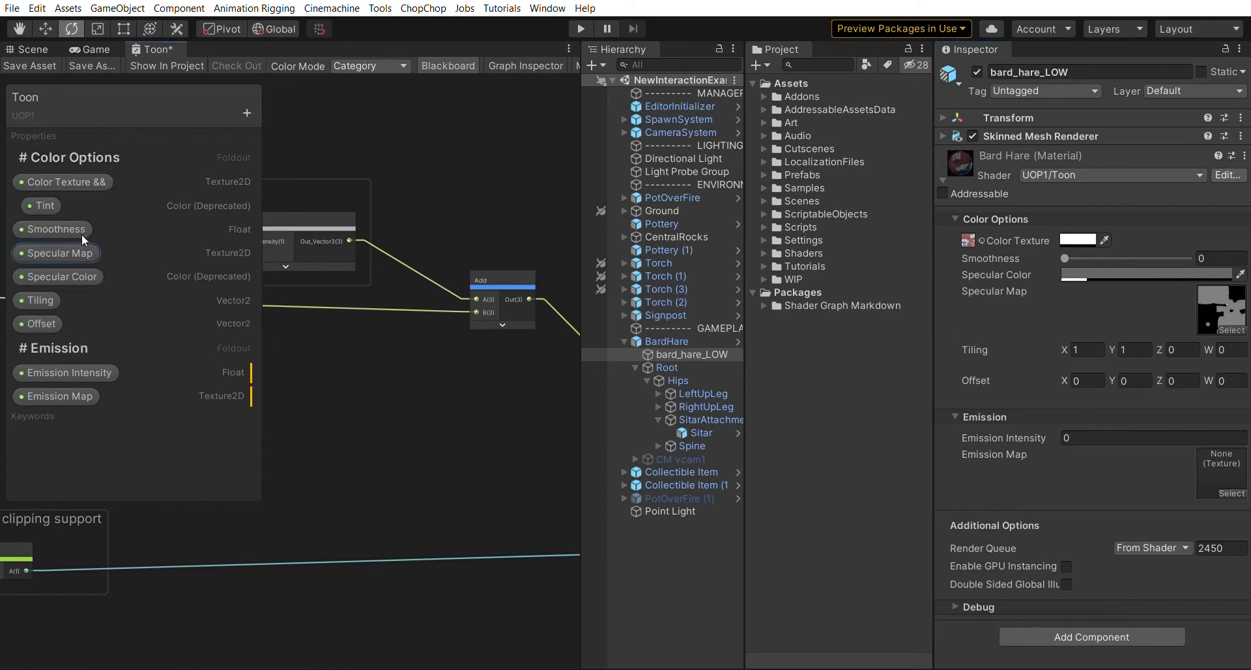
pyautogui.doubleClick(56, 253)
pyautogui.write(' &&')
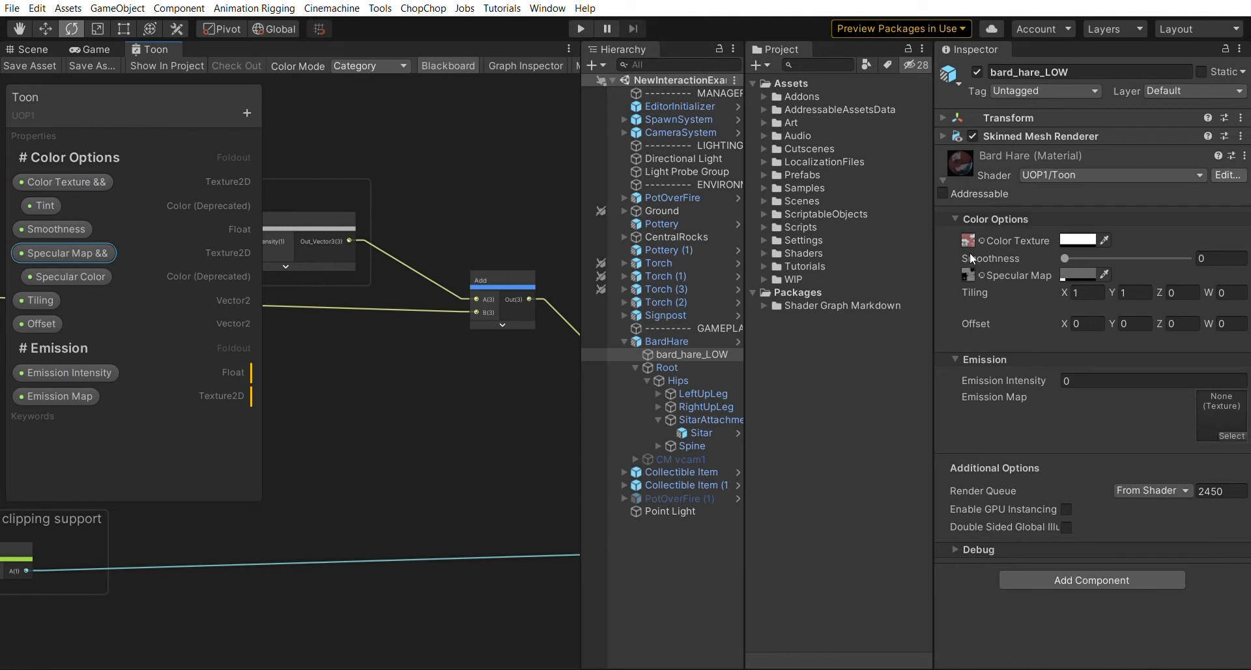
pyautogui.moveTo(1064, 291)
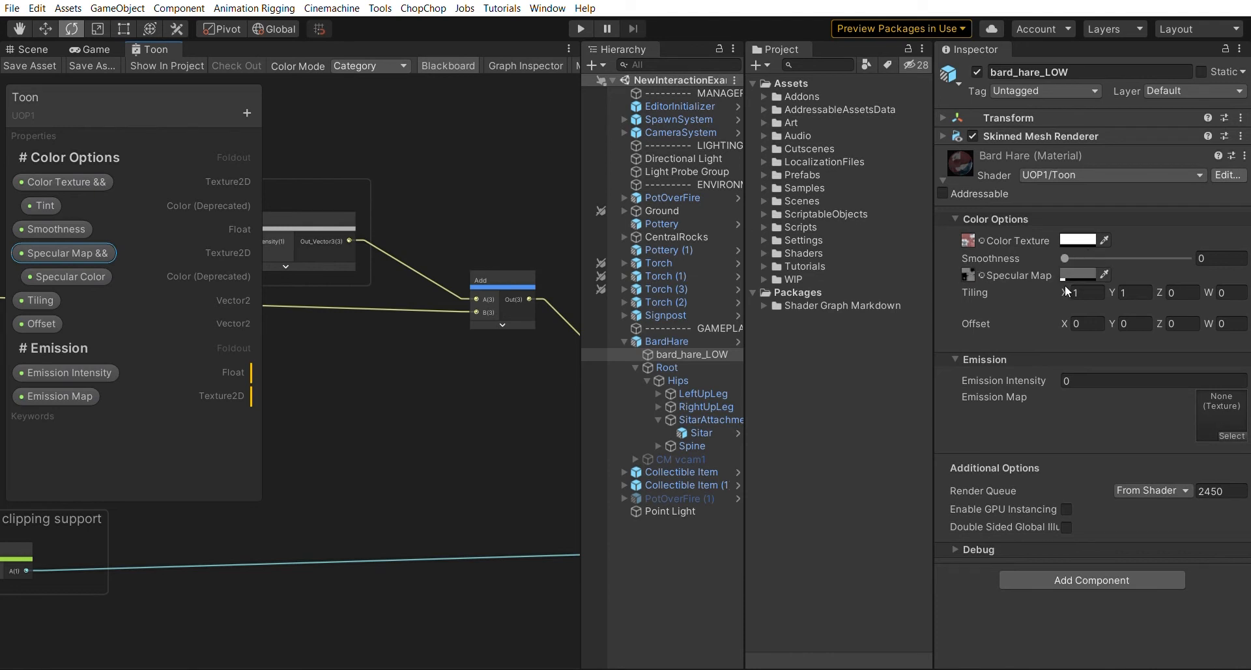
pyautogui.moveTo(1064, 292)
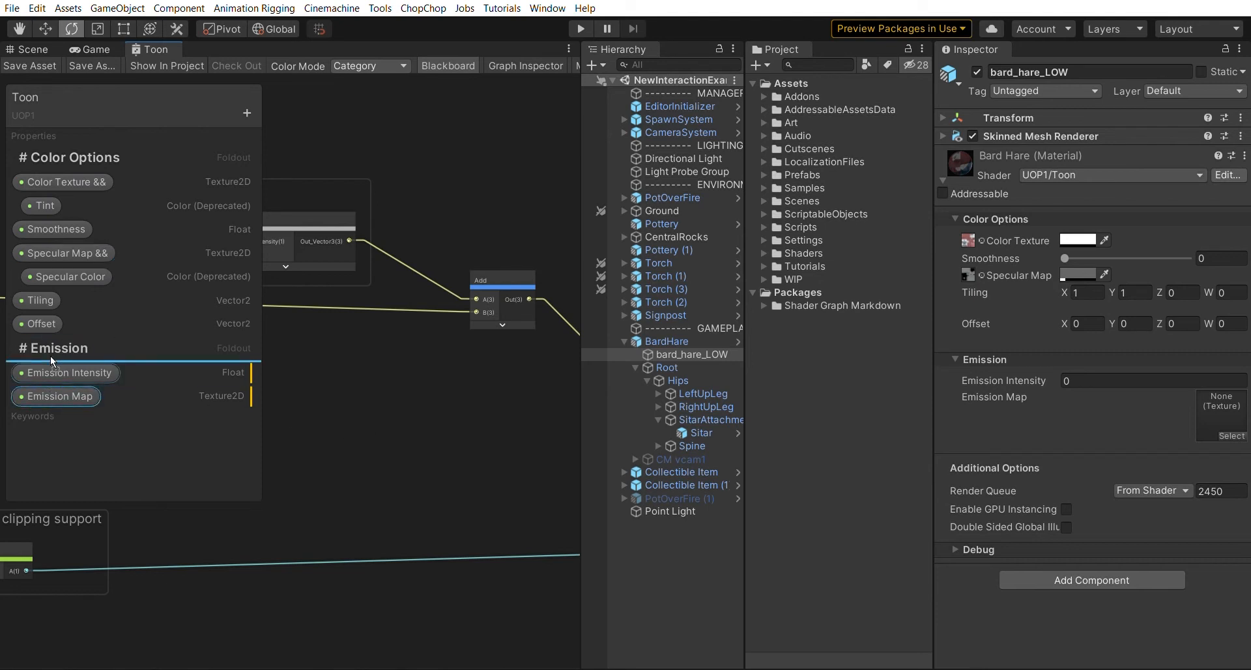
pyautogui.doubleClick(54, 396)
pyautogui.write(' &&')
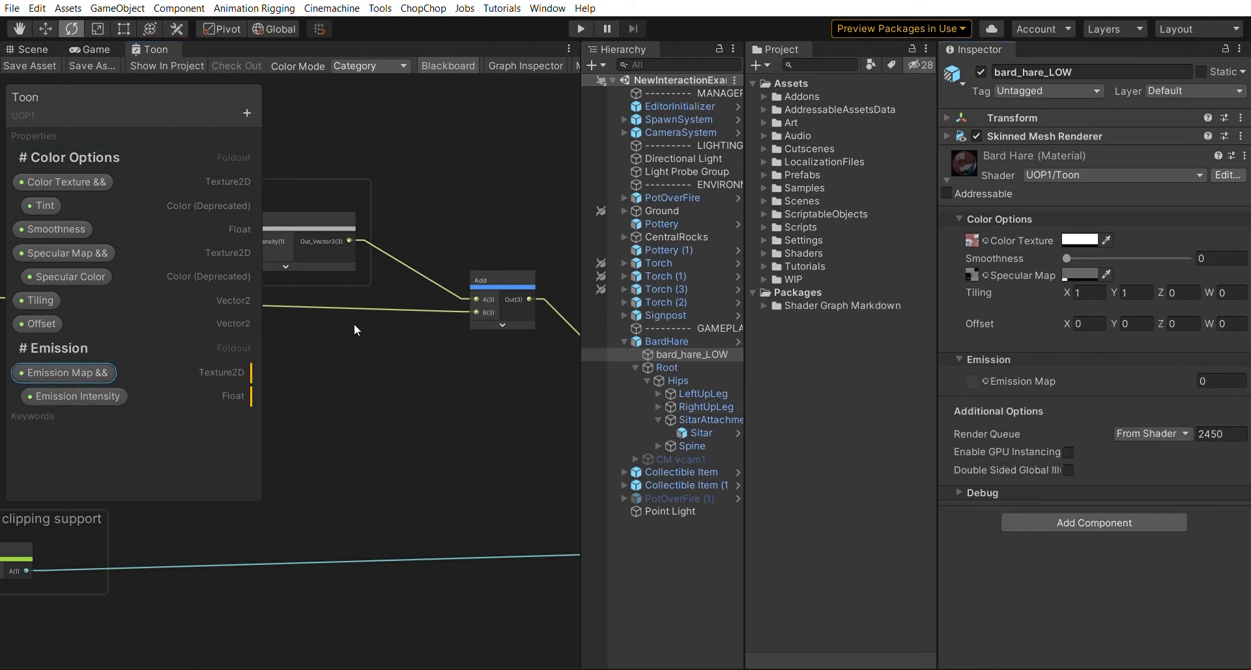
pyautogui.moveTo(68, 277)
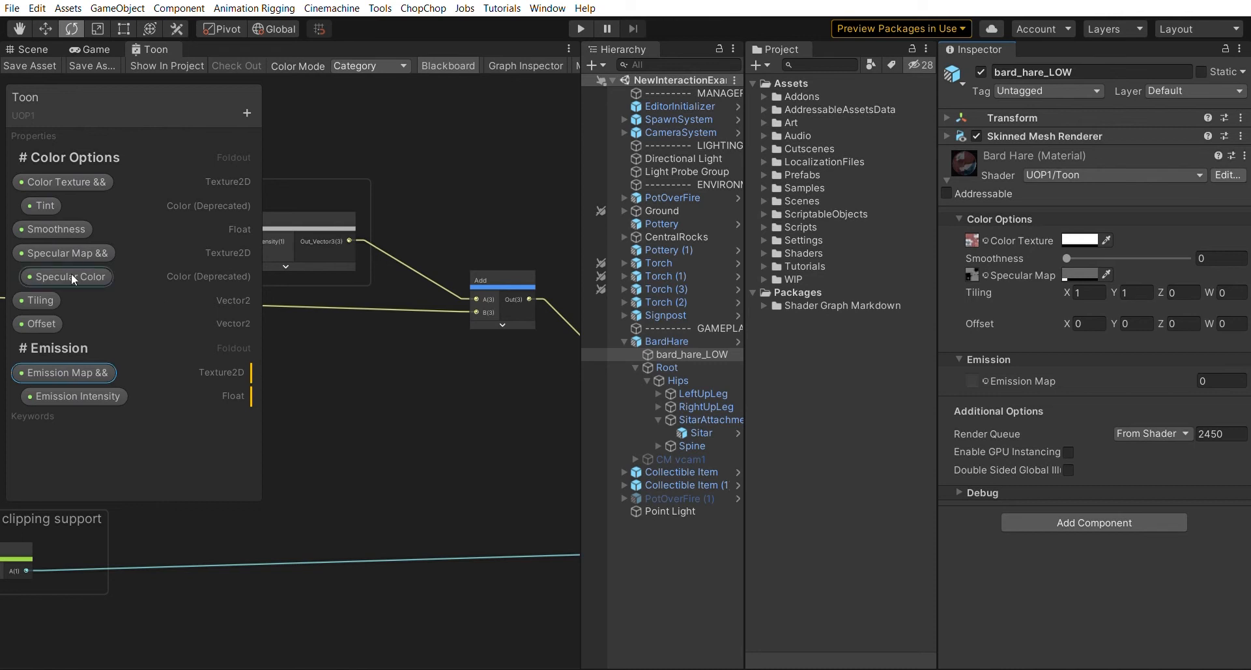
pyautogui.moveTo(31, 330)
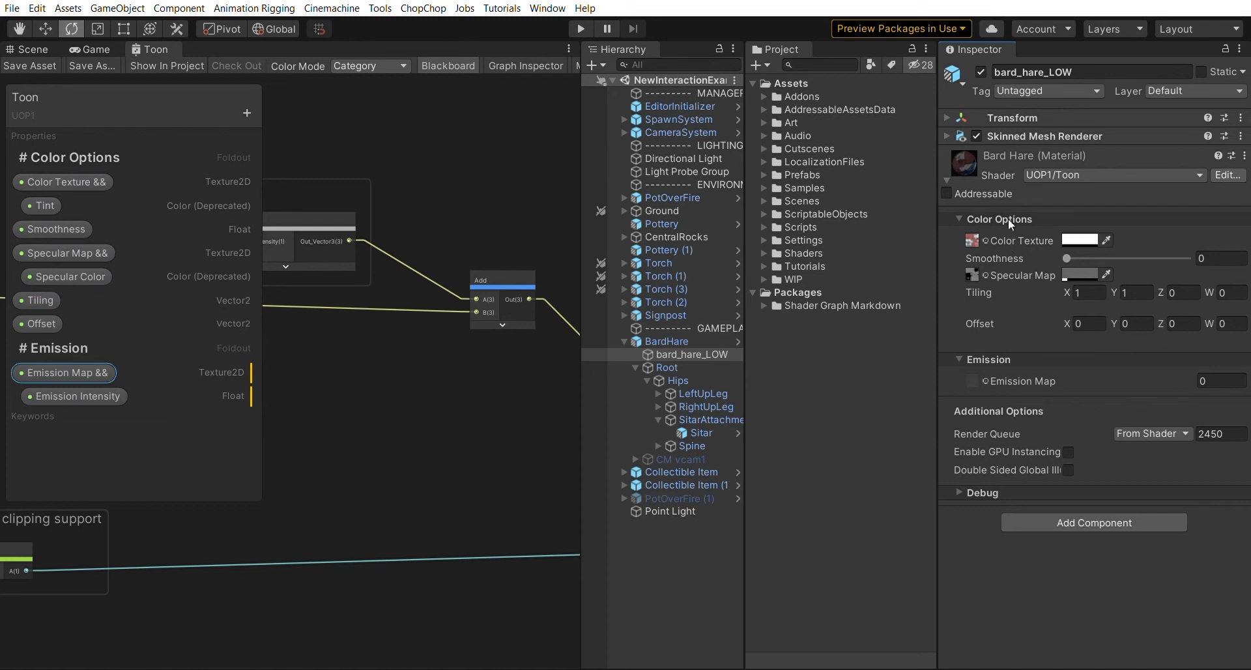
pyautogui.moveTo(997, 274)
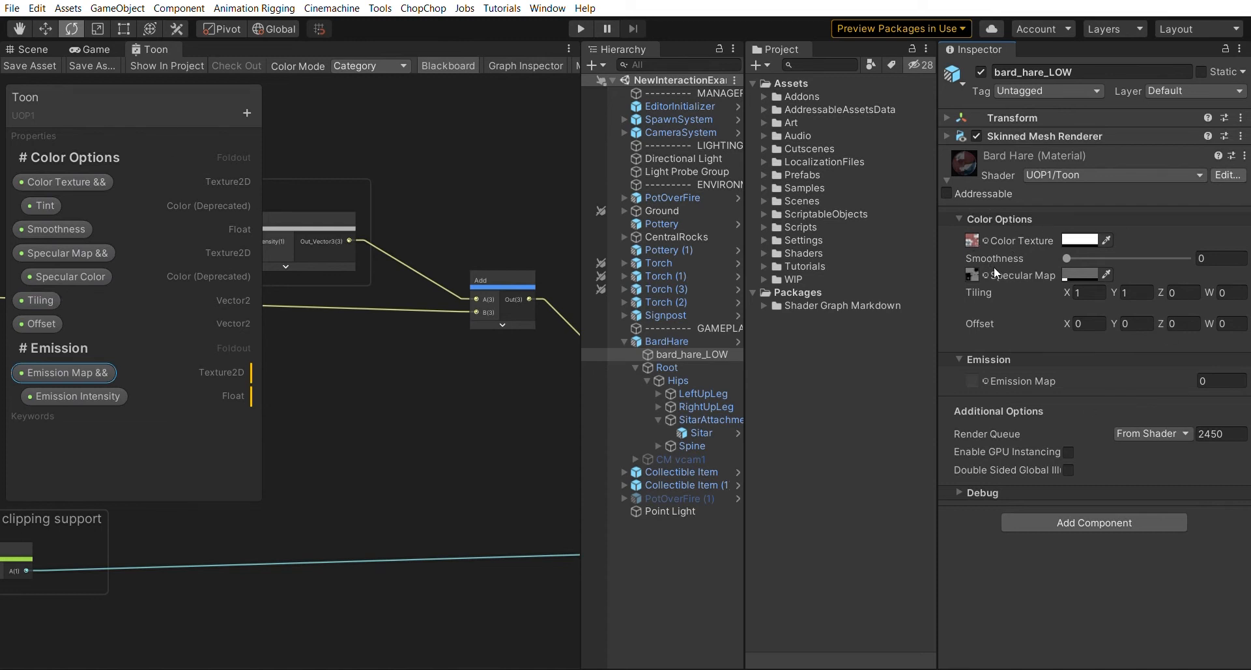
pyautogui.moveTo(263, 304)
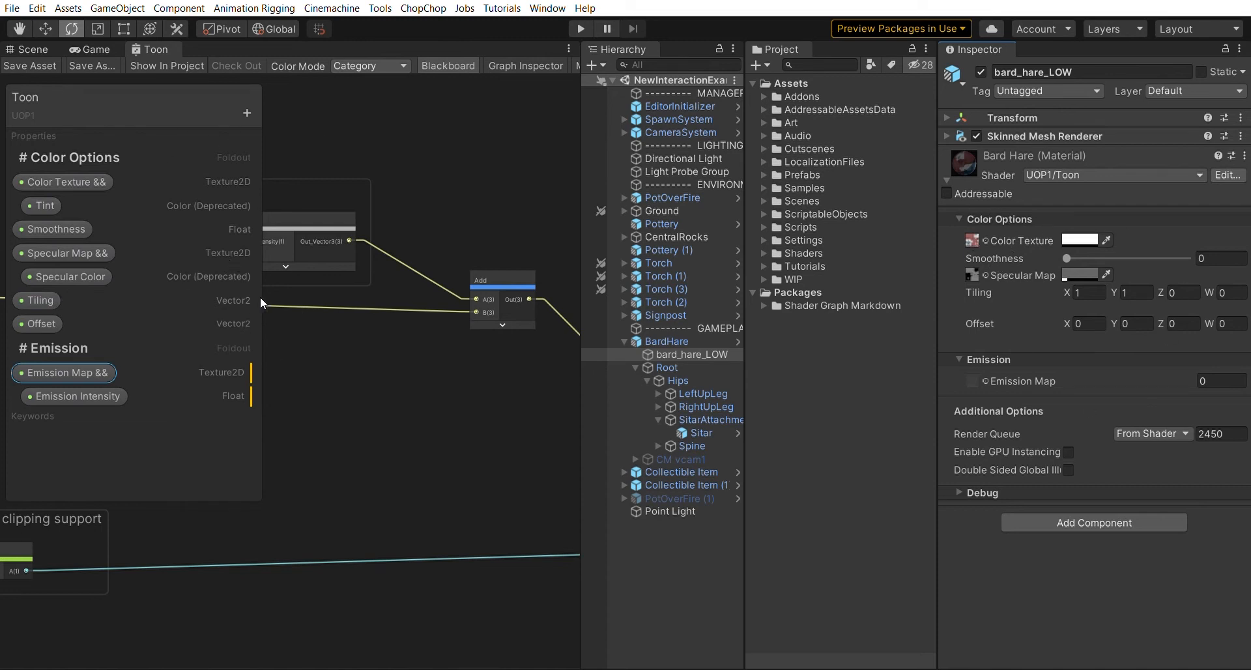
pyautogui.moveTo(1172, 309)
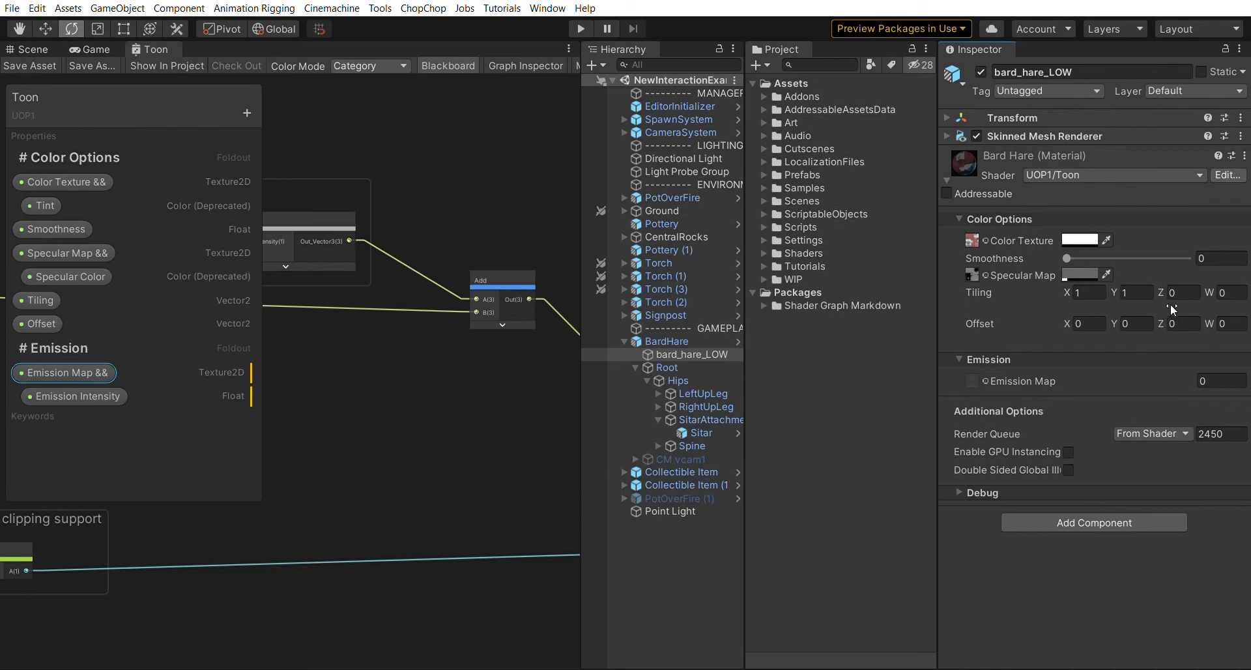
pyautogui.moveTo(1062, 284)
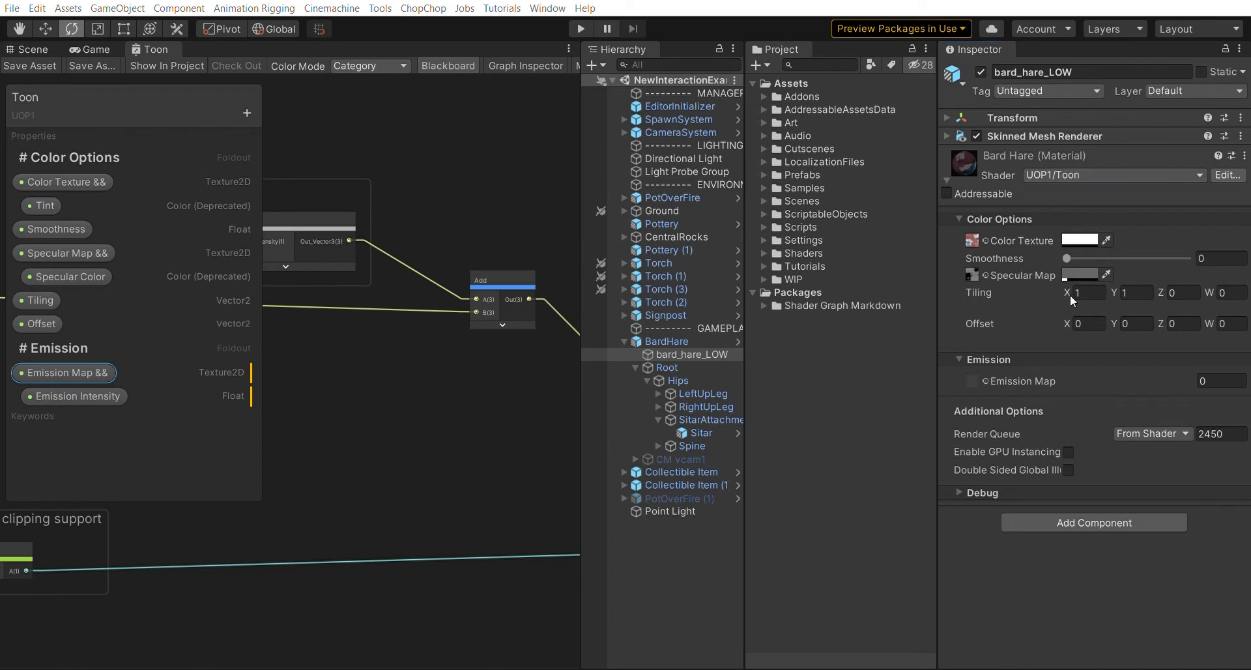
pyautogui.click(1108, 174)
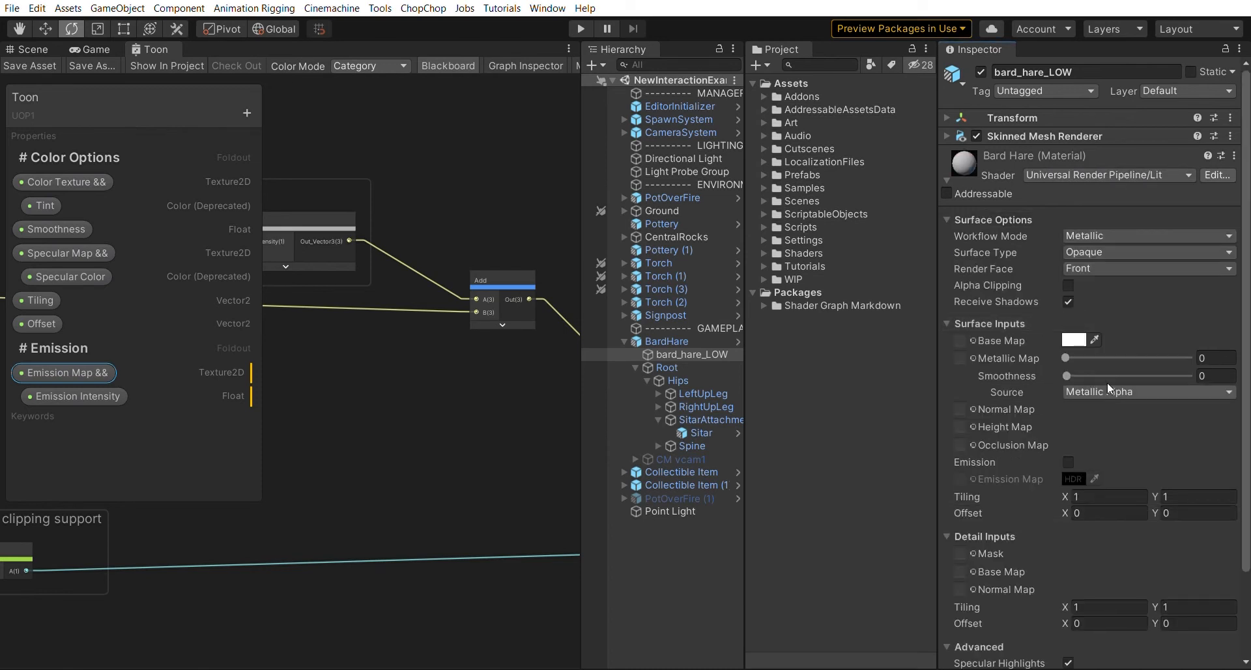
pyautogui.scroll(-3)
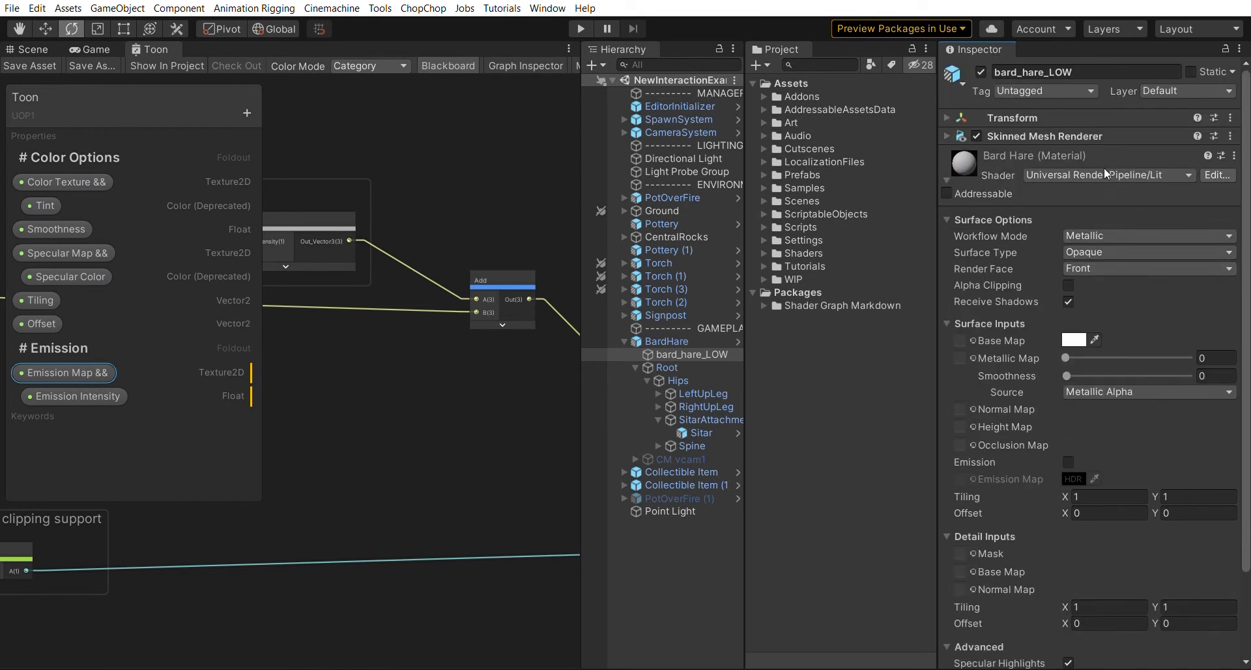
pyautogui.click(1108, 175)
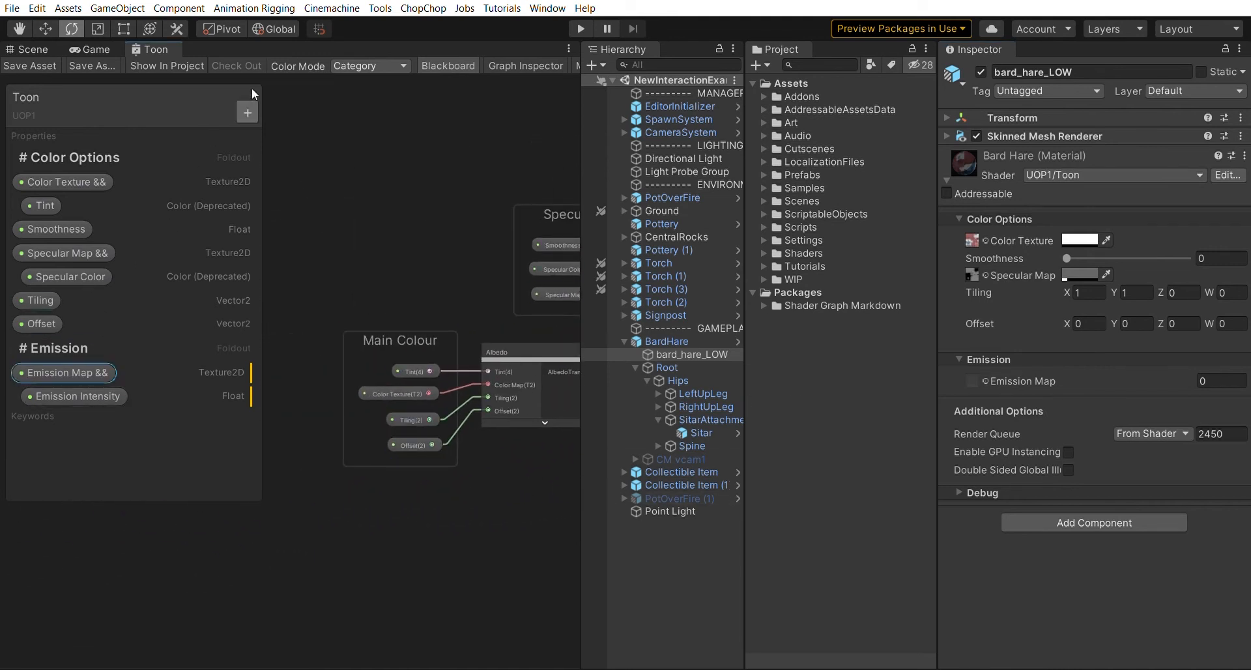
pyautogui.moveTo(304, 150)
pyautogui.write('T')
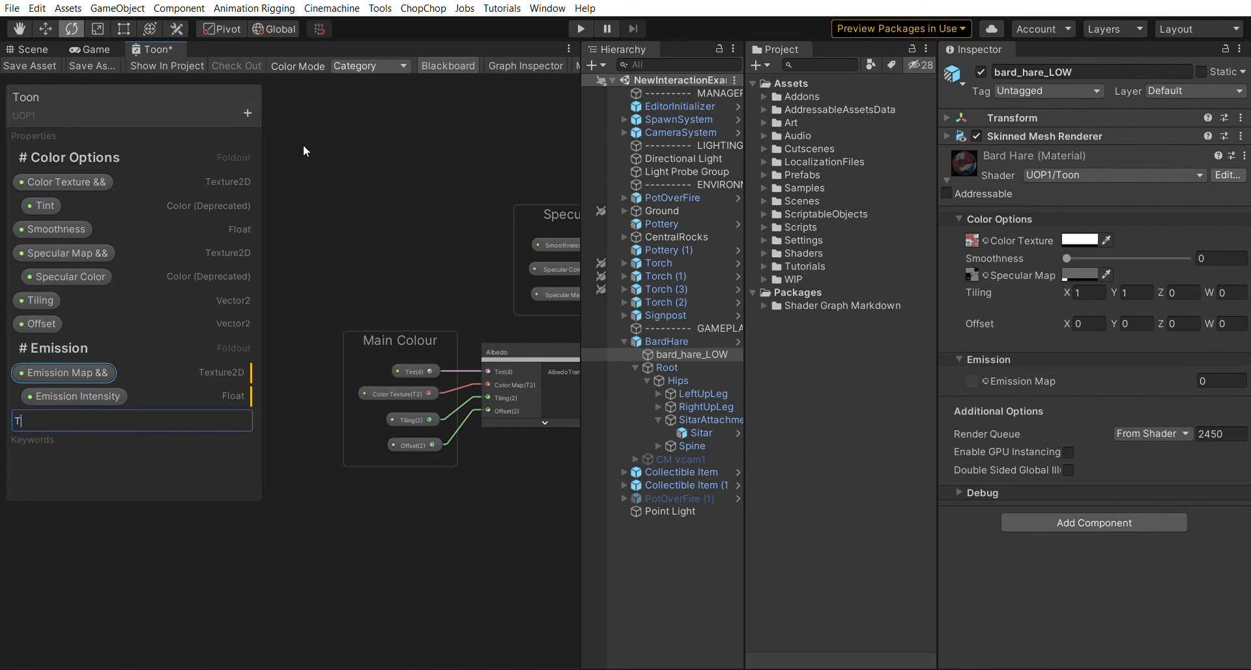
# Name the new Vector4 property 'Tiling and Offset' with reference _TilingOffset
pyautogui.write('iling and Offs')
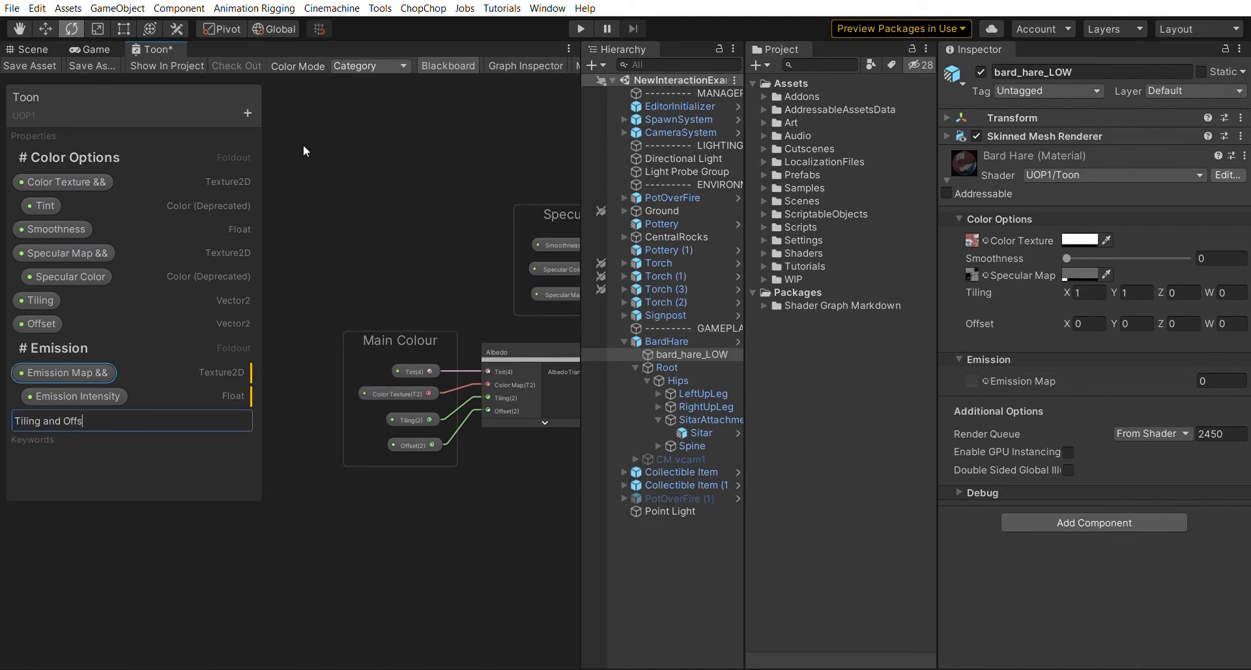
pyautogui.press('Return')
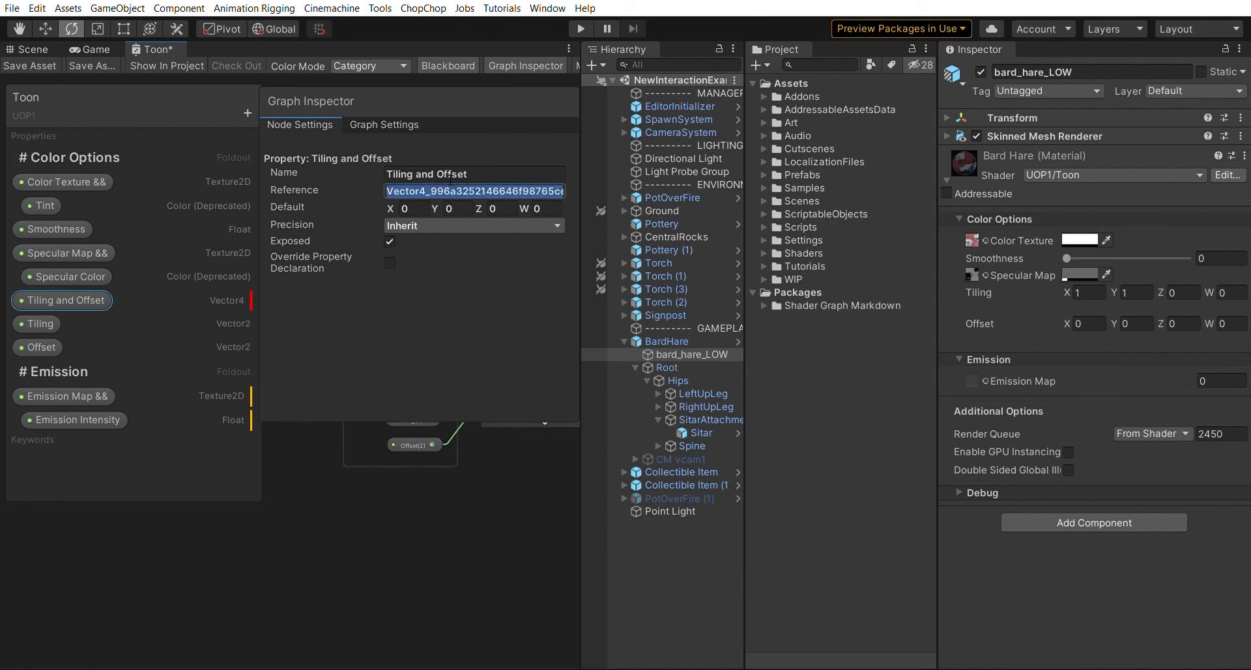
pyautogui.write('_TilingOf')
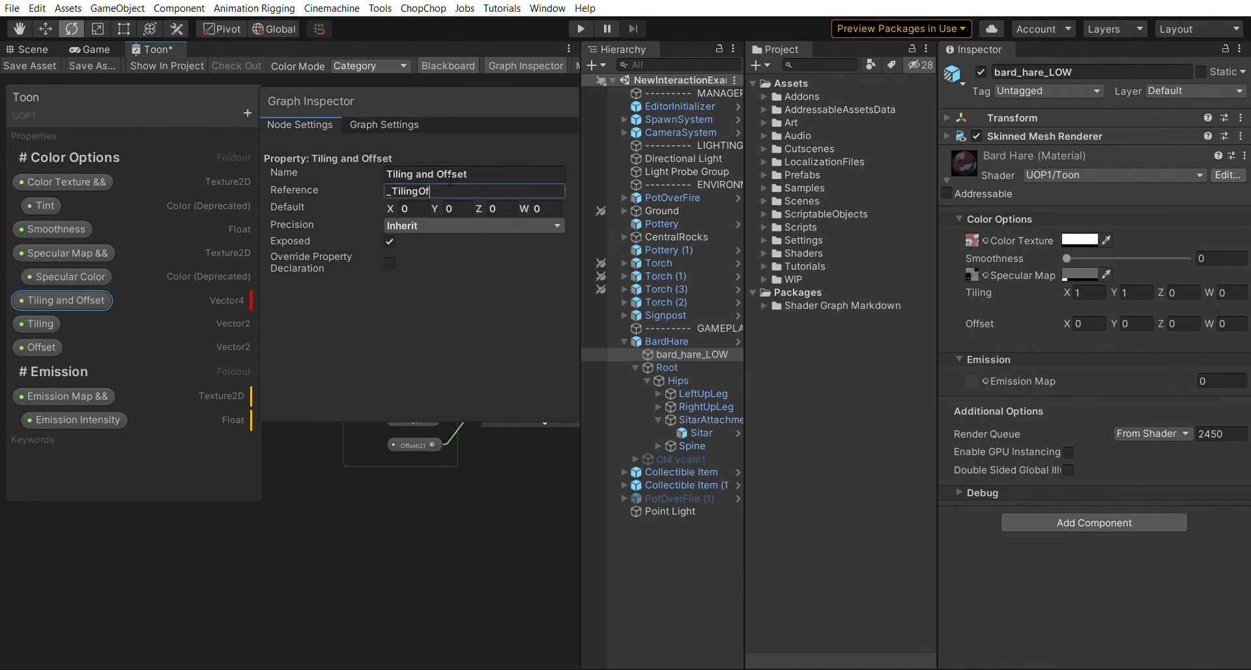
pyautogui.write('fset')
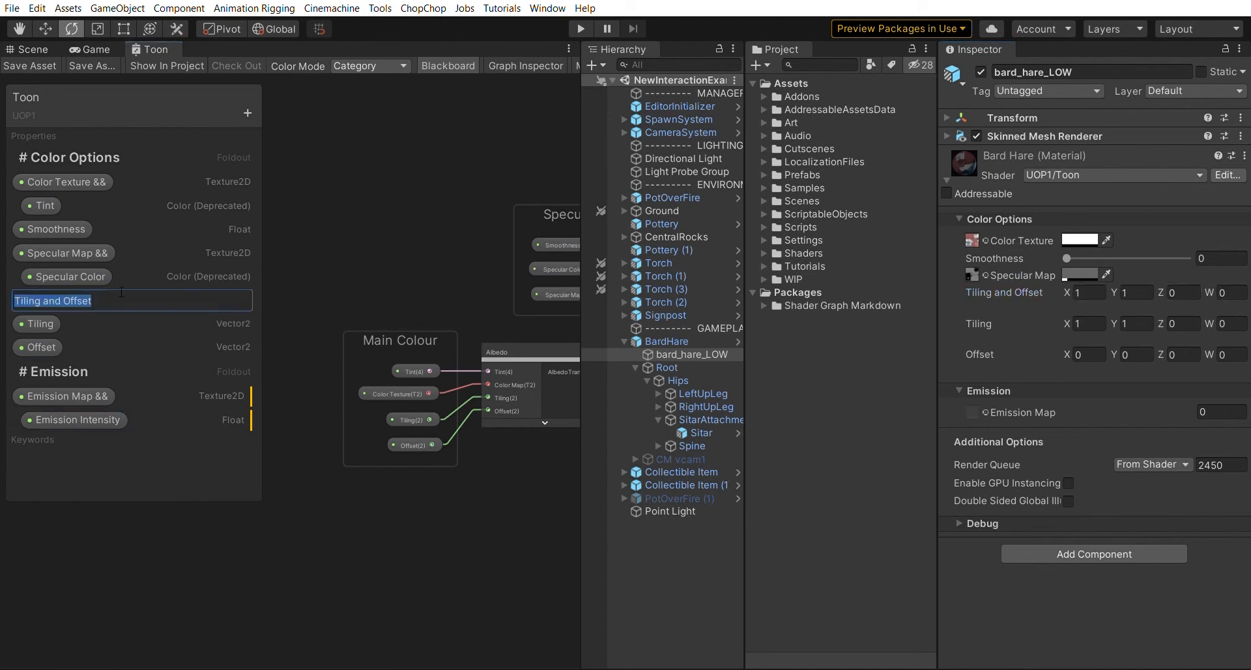
# Rename it 'Tiling and Offset &', save, and refresh the material to show two-value rows
pyautogui.write('&')
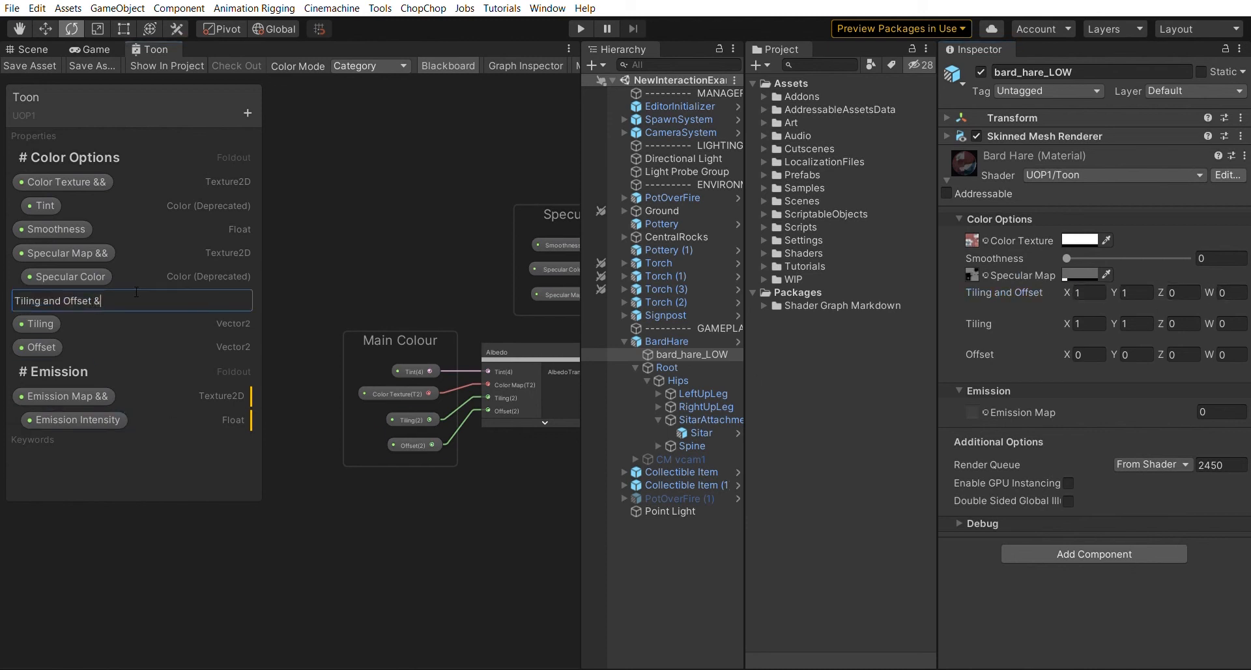
pyautogui.press('Return')
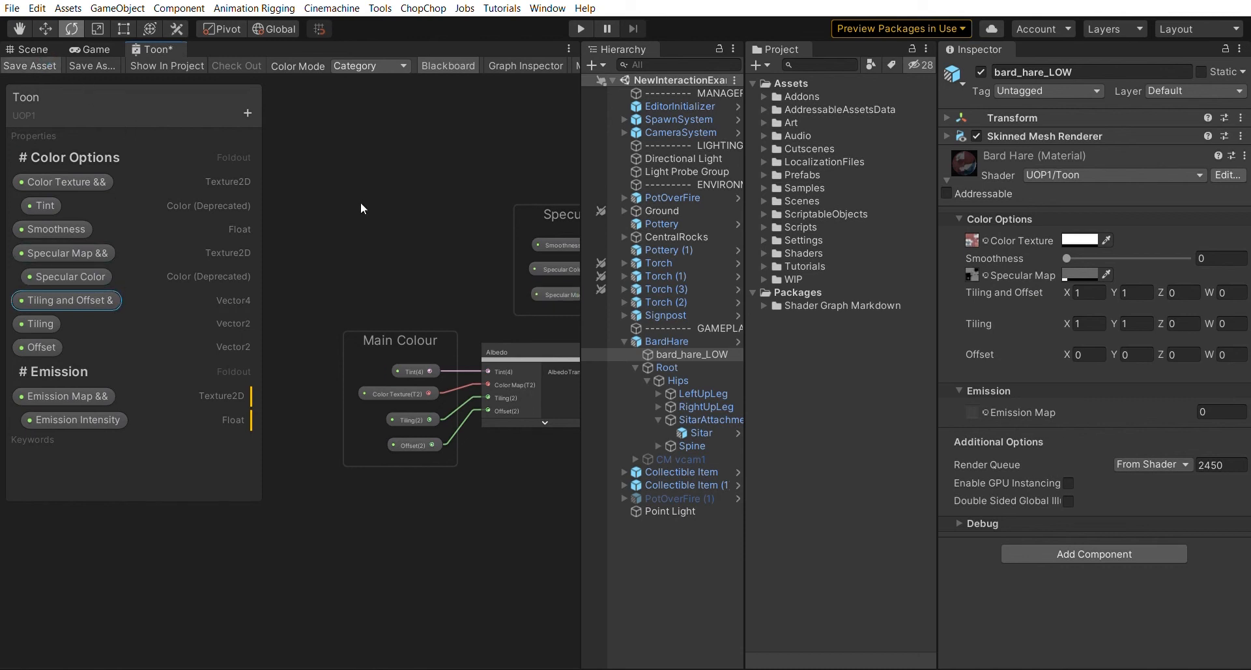
pyautogui.click(1007, 292)
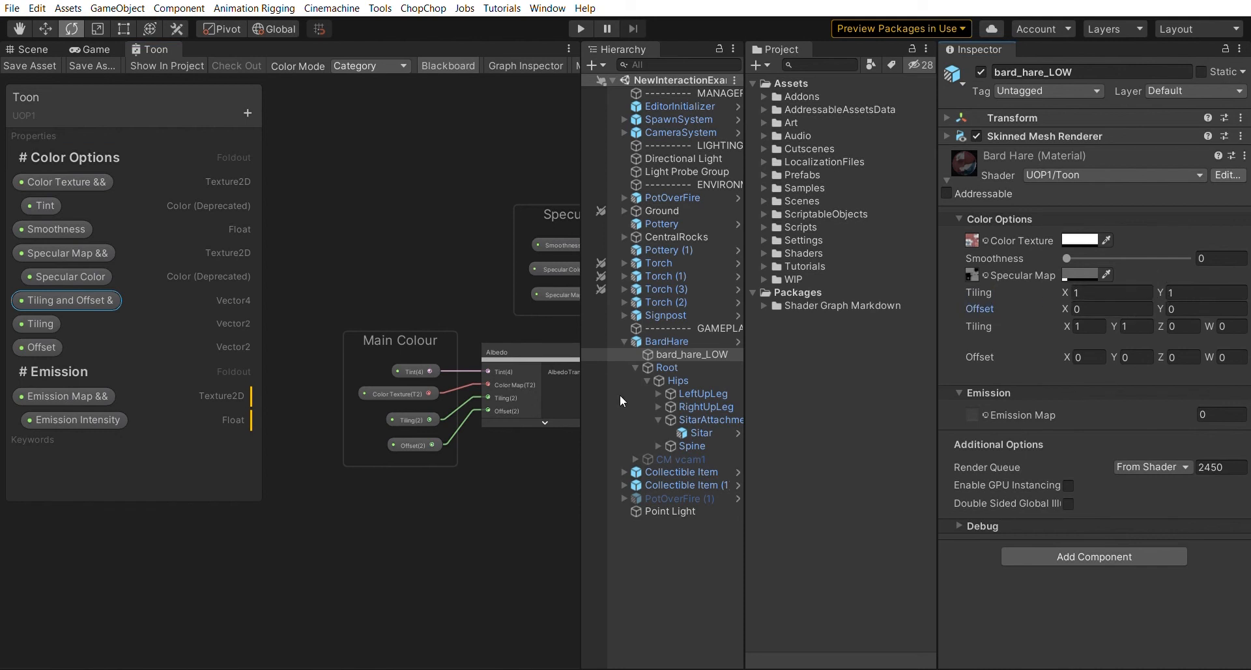
pyautogui.click(40, 323)
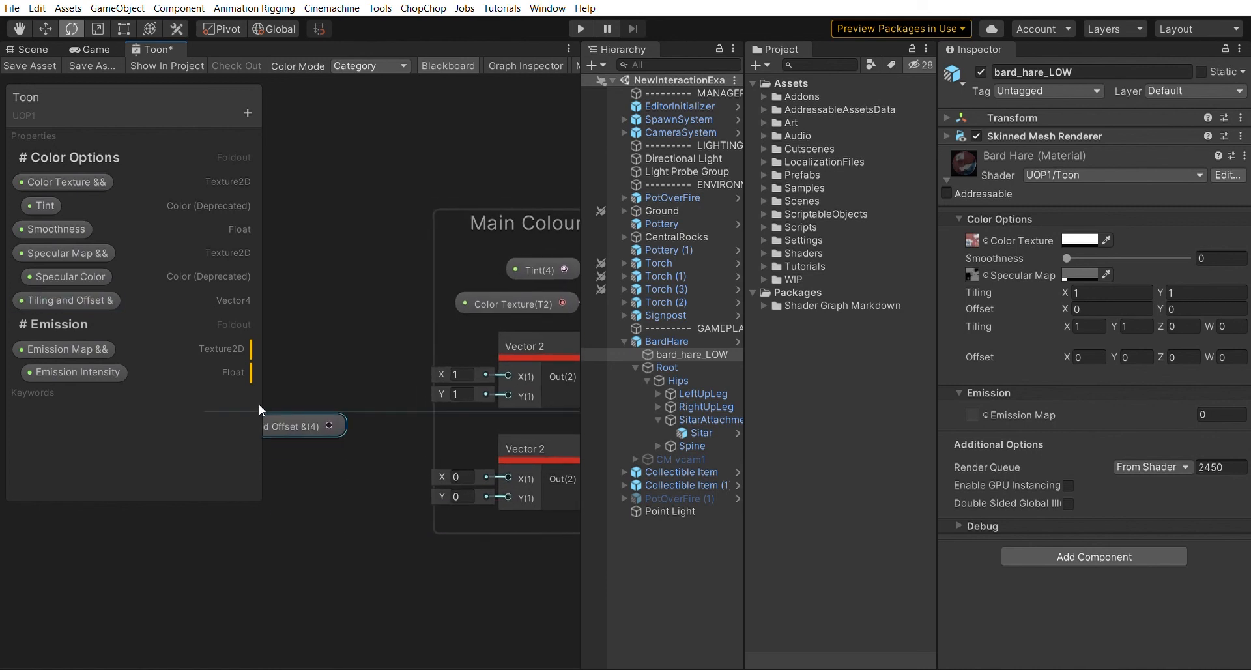
pyautogui.moveTo(379, 441)
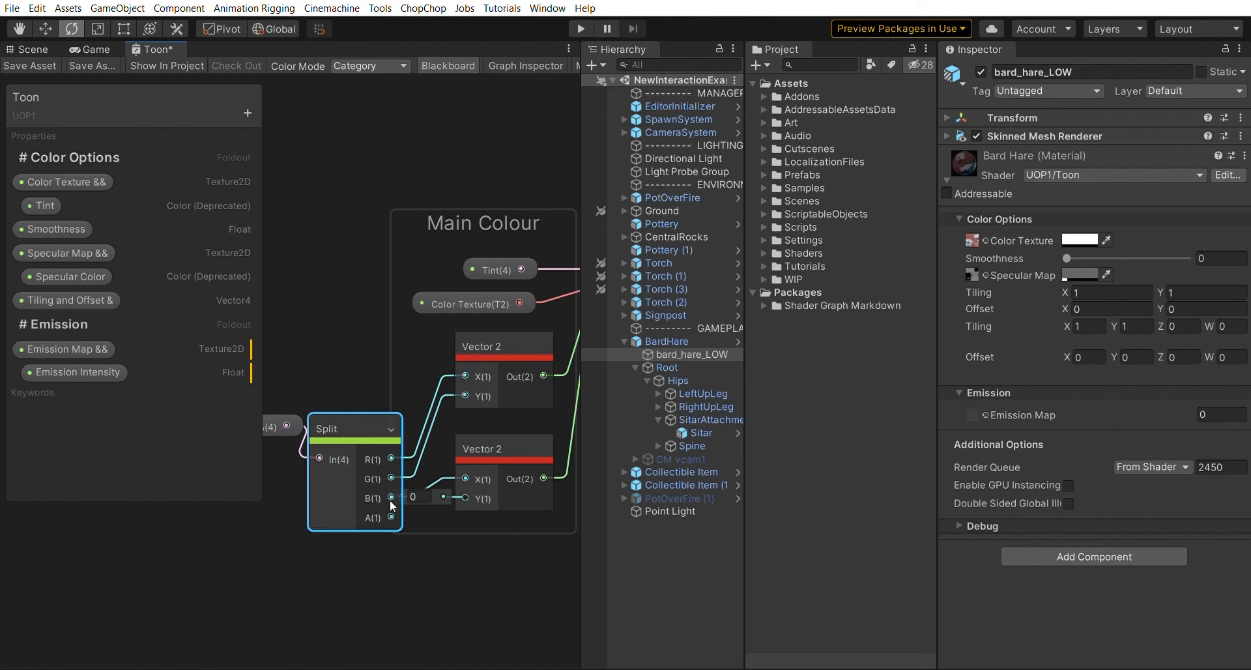
# Wire the Split B channel into the Offset Vector 2 feeding Albedo and save the graph
pyautogui.moveTo(354, 428); pyautogui.dragTo(410, 408)
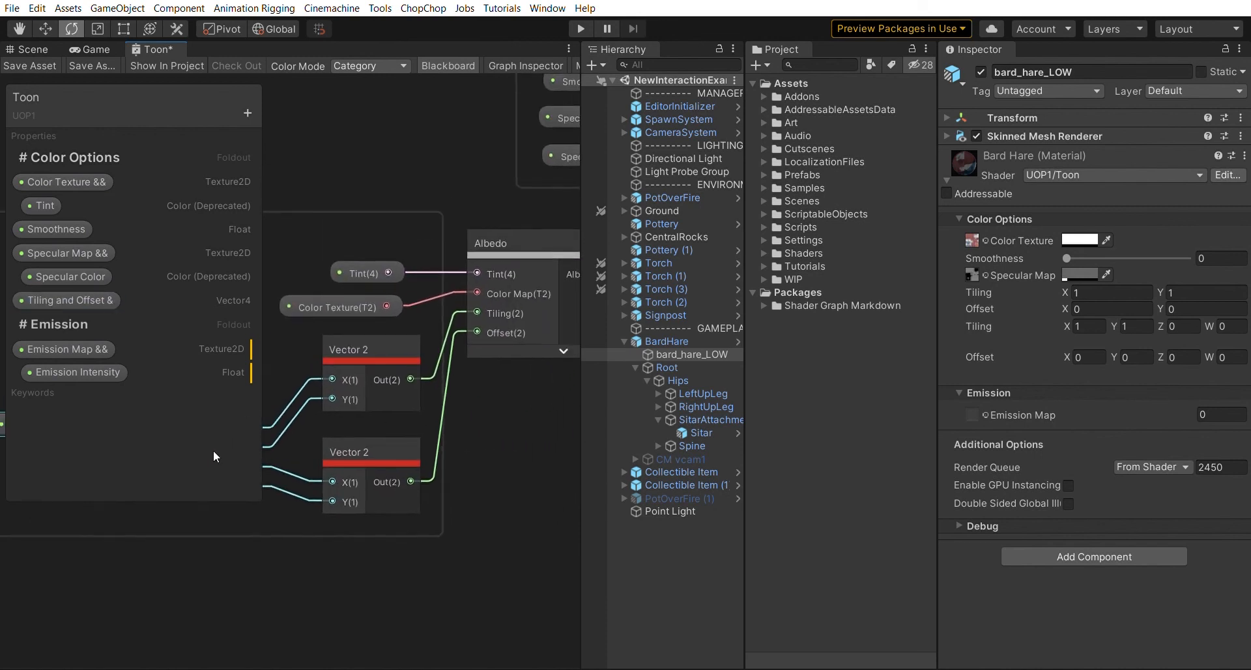
pyautogui.click(30, 65)
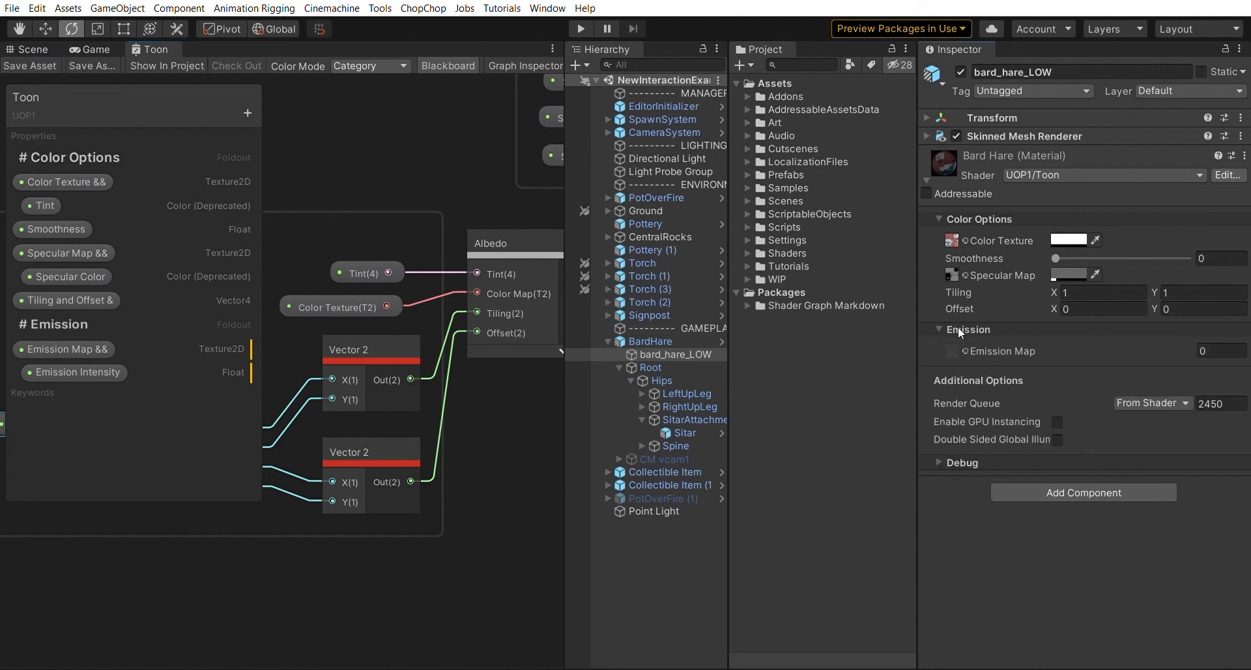
pyautogui.moveTo(982, 319)
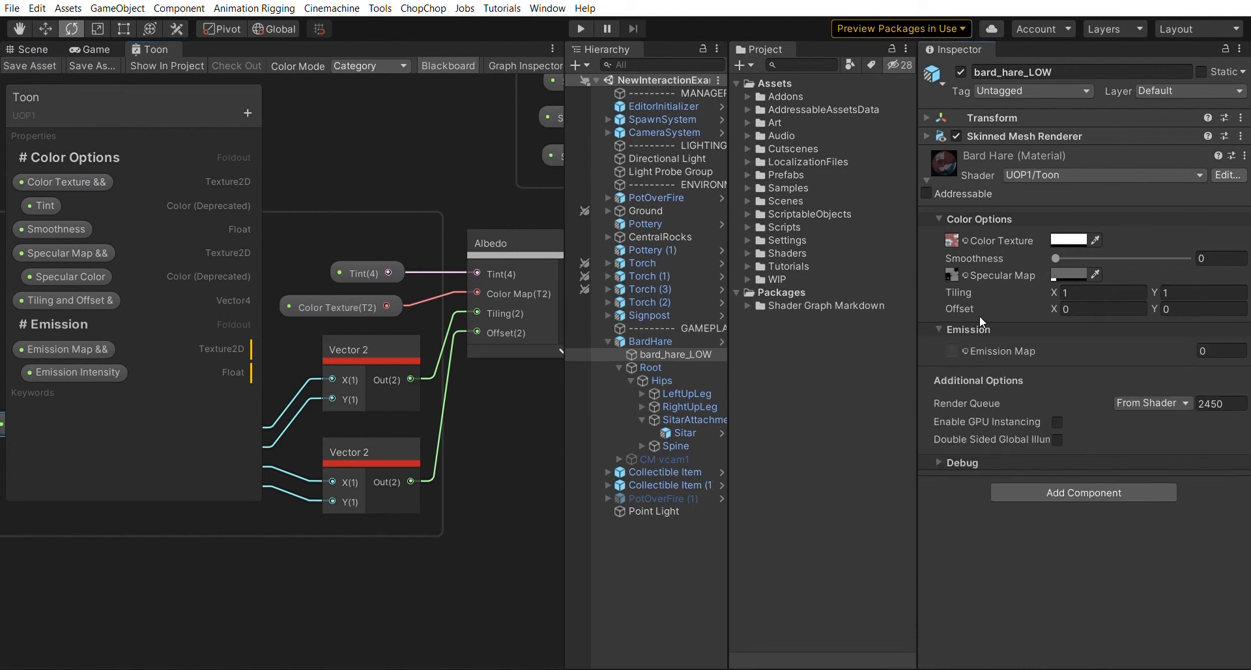
pyautogui.moveTo(965, 289)
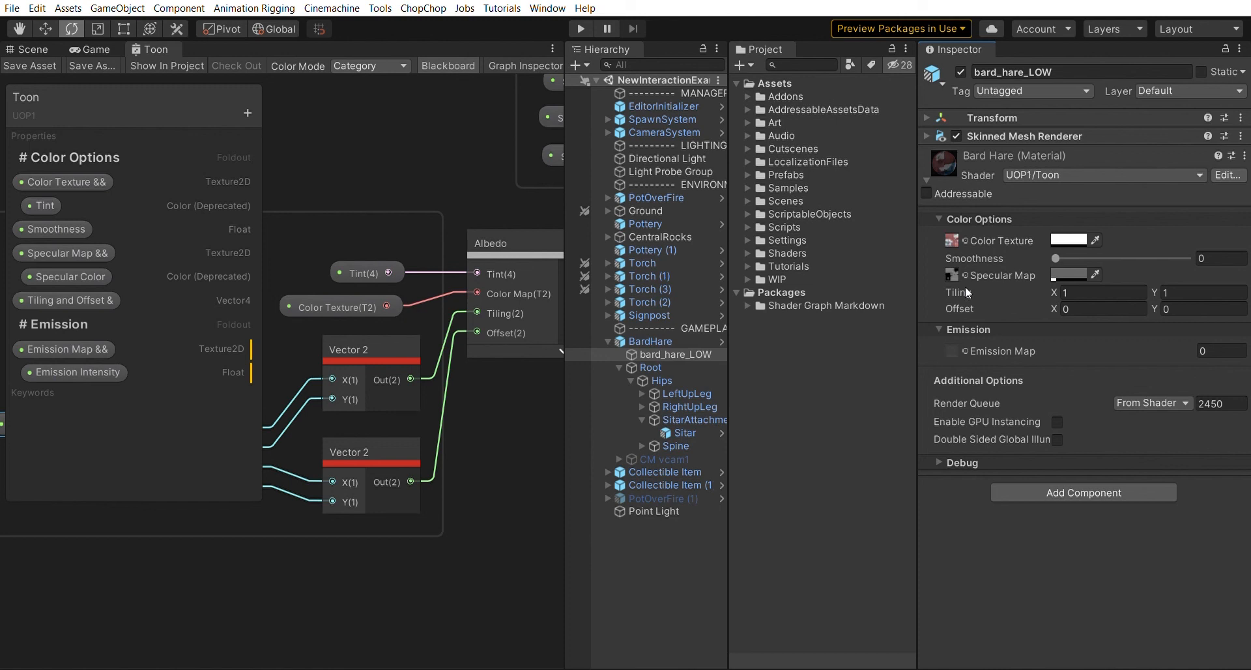
pyautogui.moveTo(980, 317)
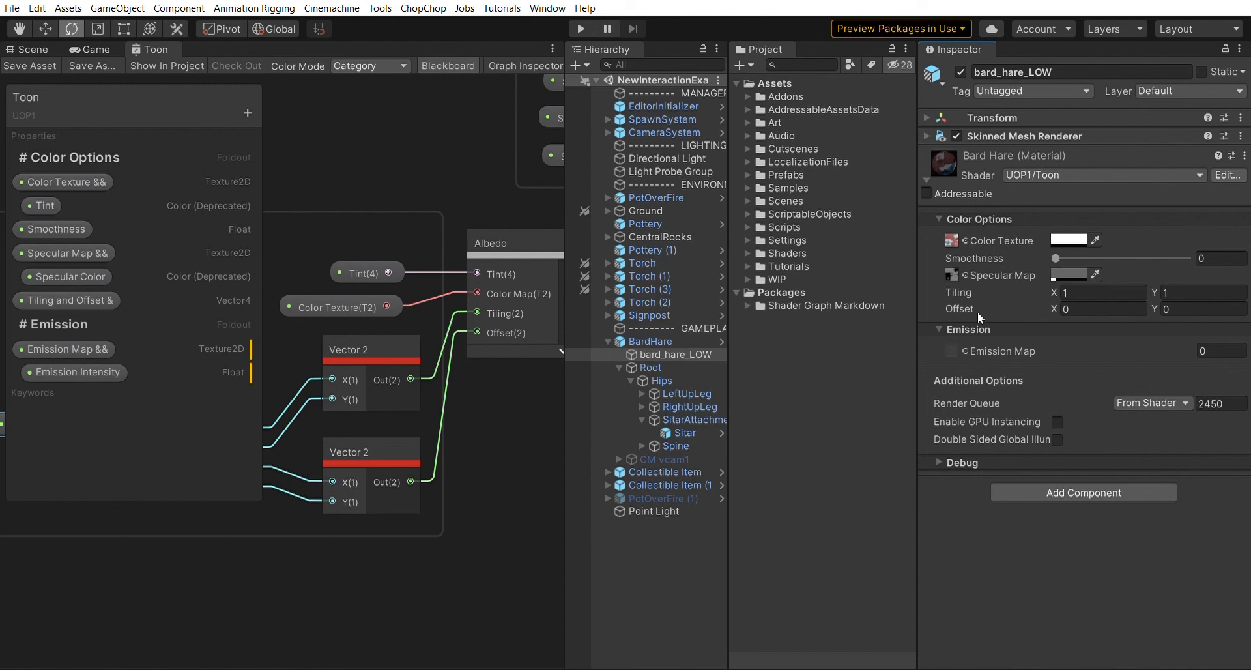
pyautogui.moveTo(1024, 389)
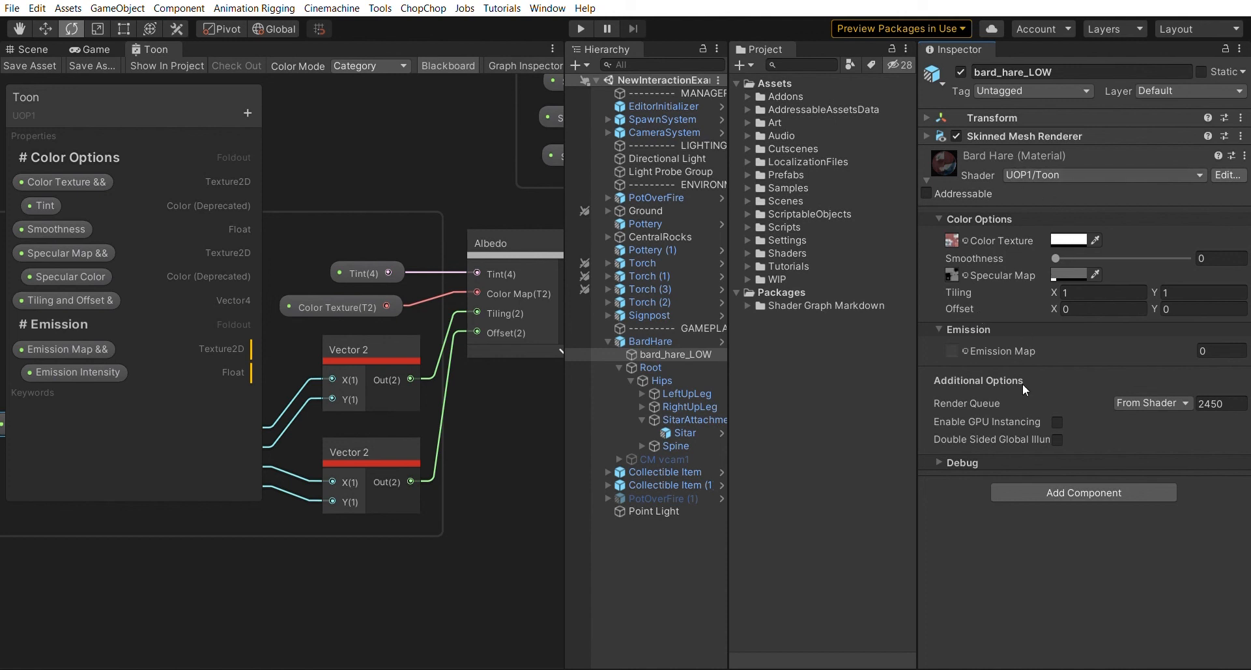
pyautogui.moveTo(984, 211)
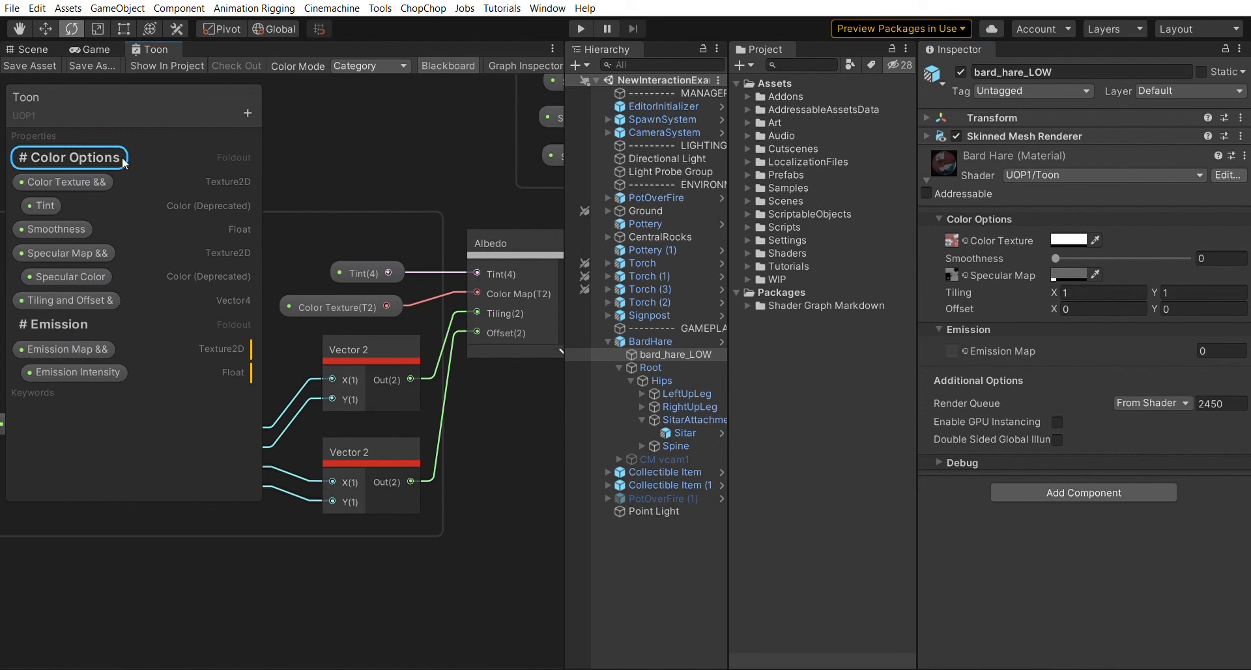
# Remove the Color Options and Emission categories, save, and move Tiling and Offset & to the list's end
pyautogui.click(69, 157)
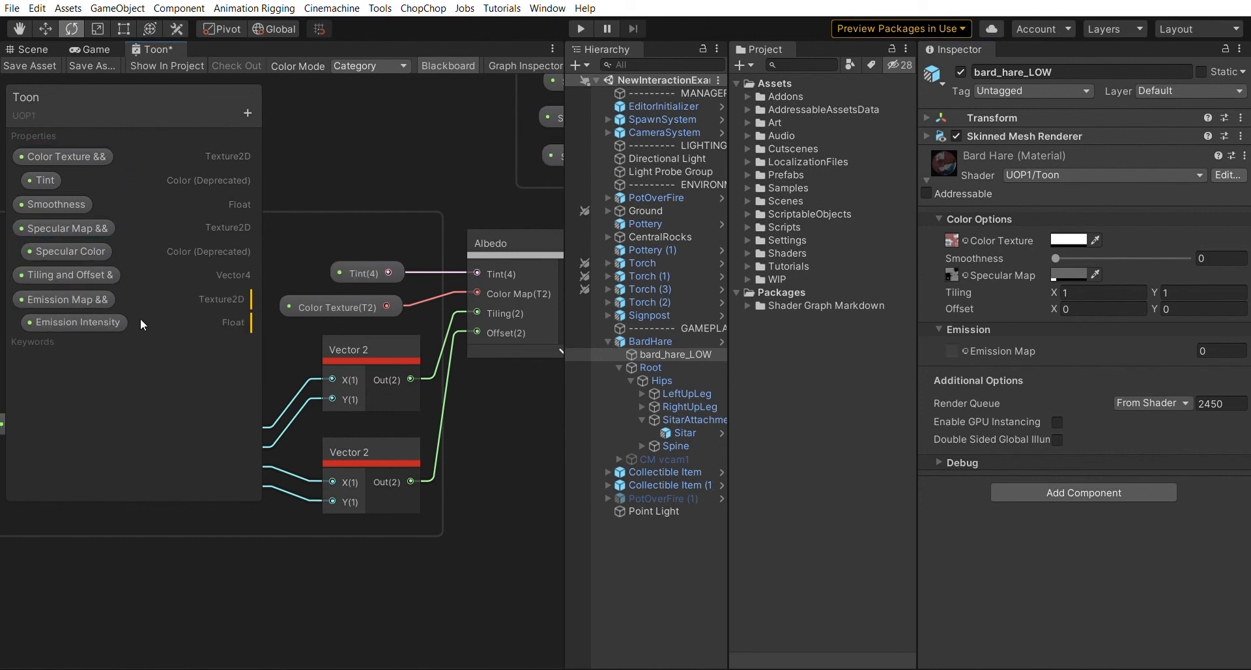
pyautogui.click(30, 65)
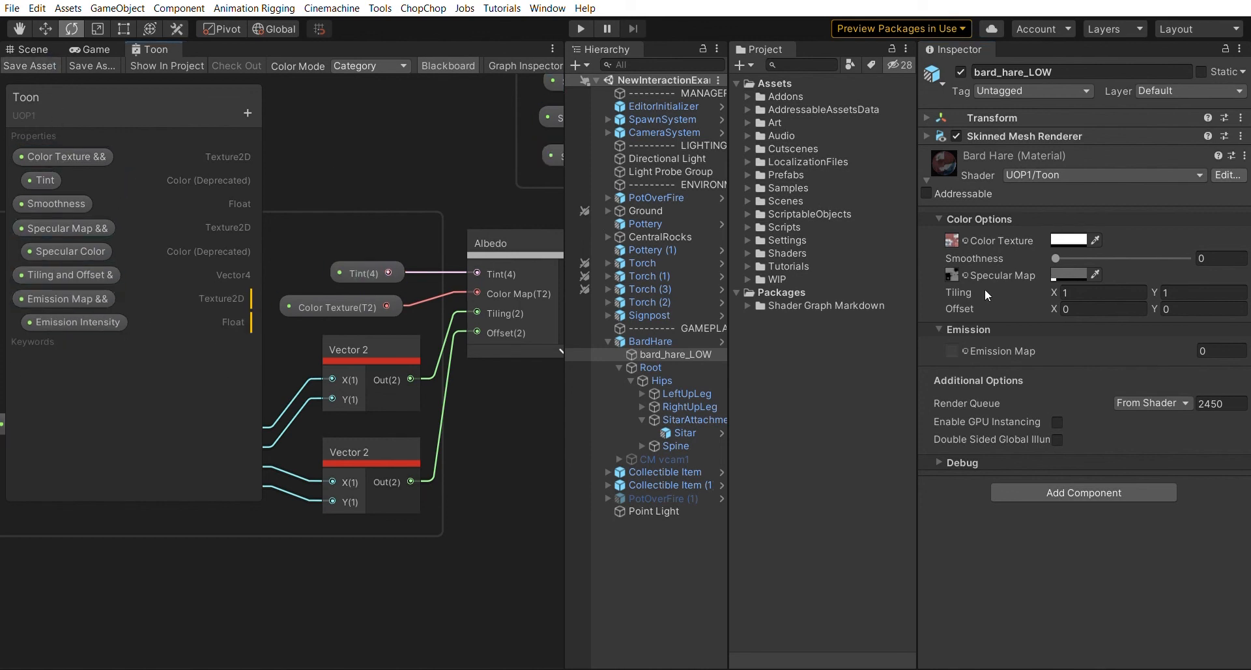
pyautogui.click(977, 219)
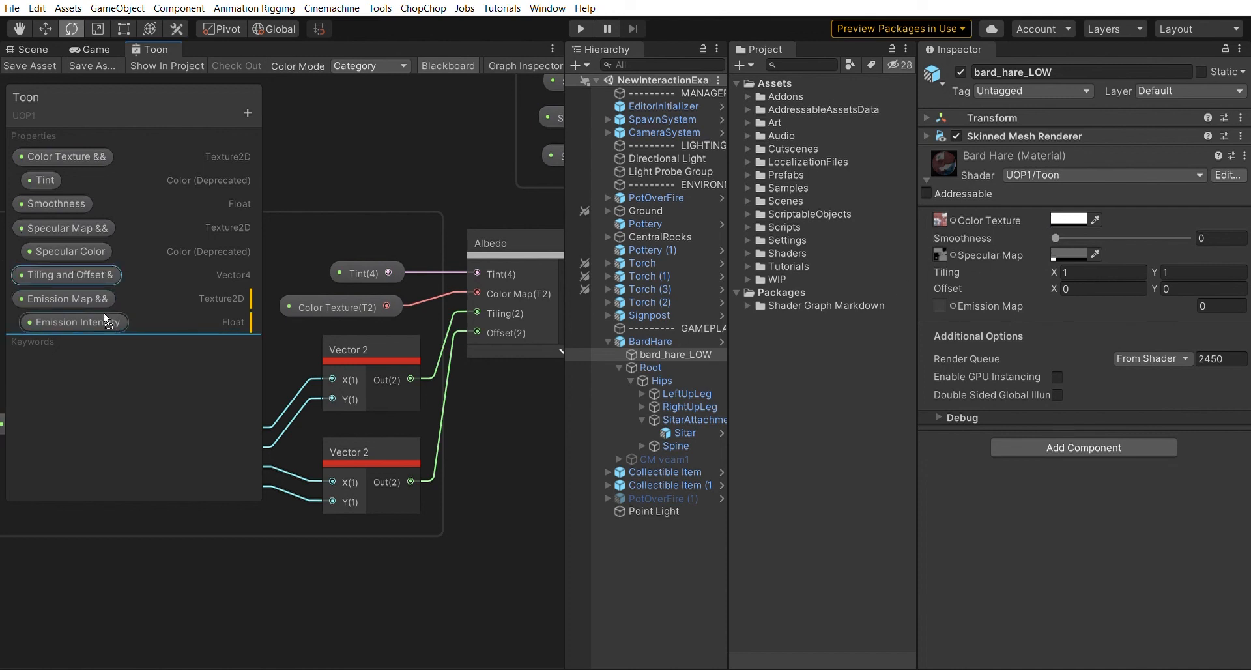
pyautogui.moveTo(65, 273); pyautogui.dragTo(65, 321)
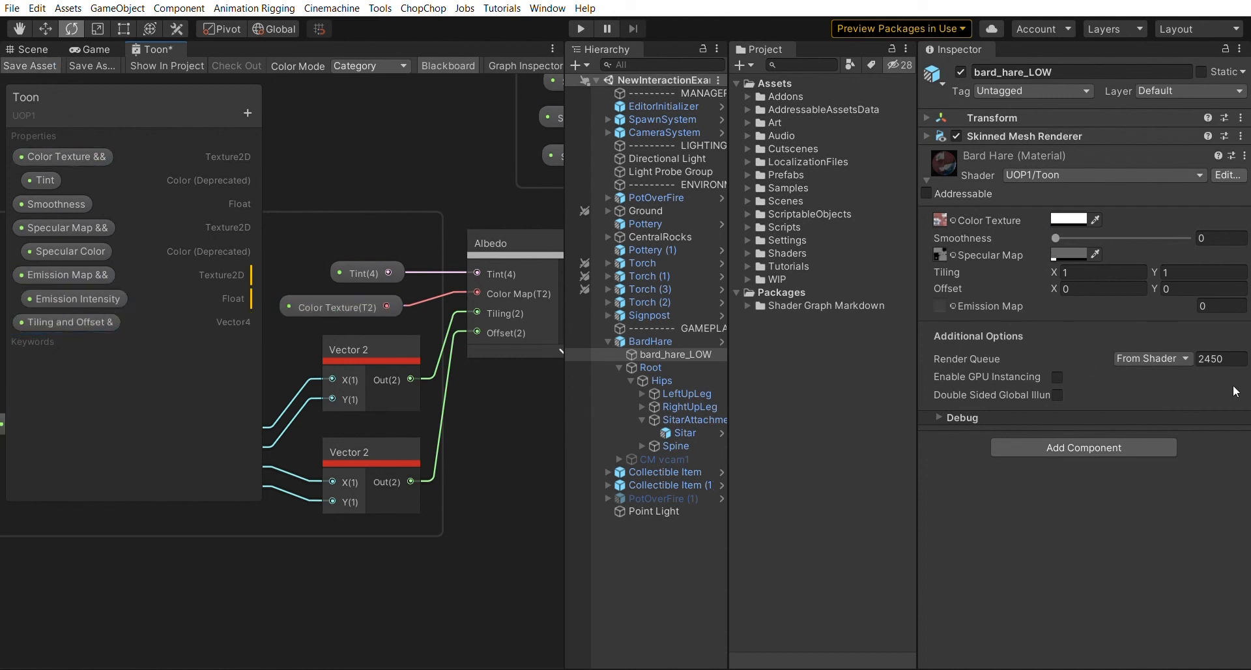